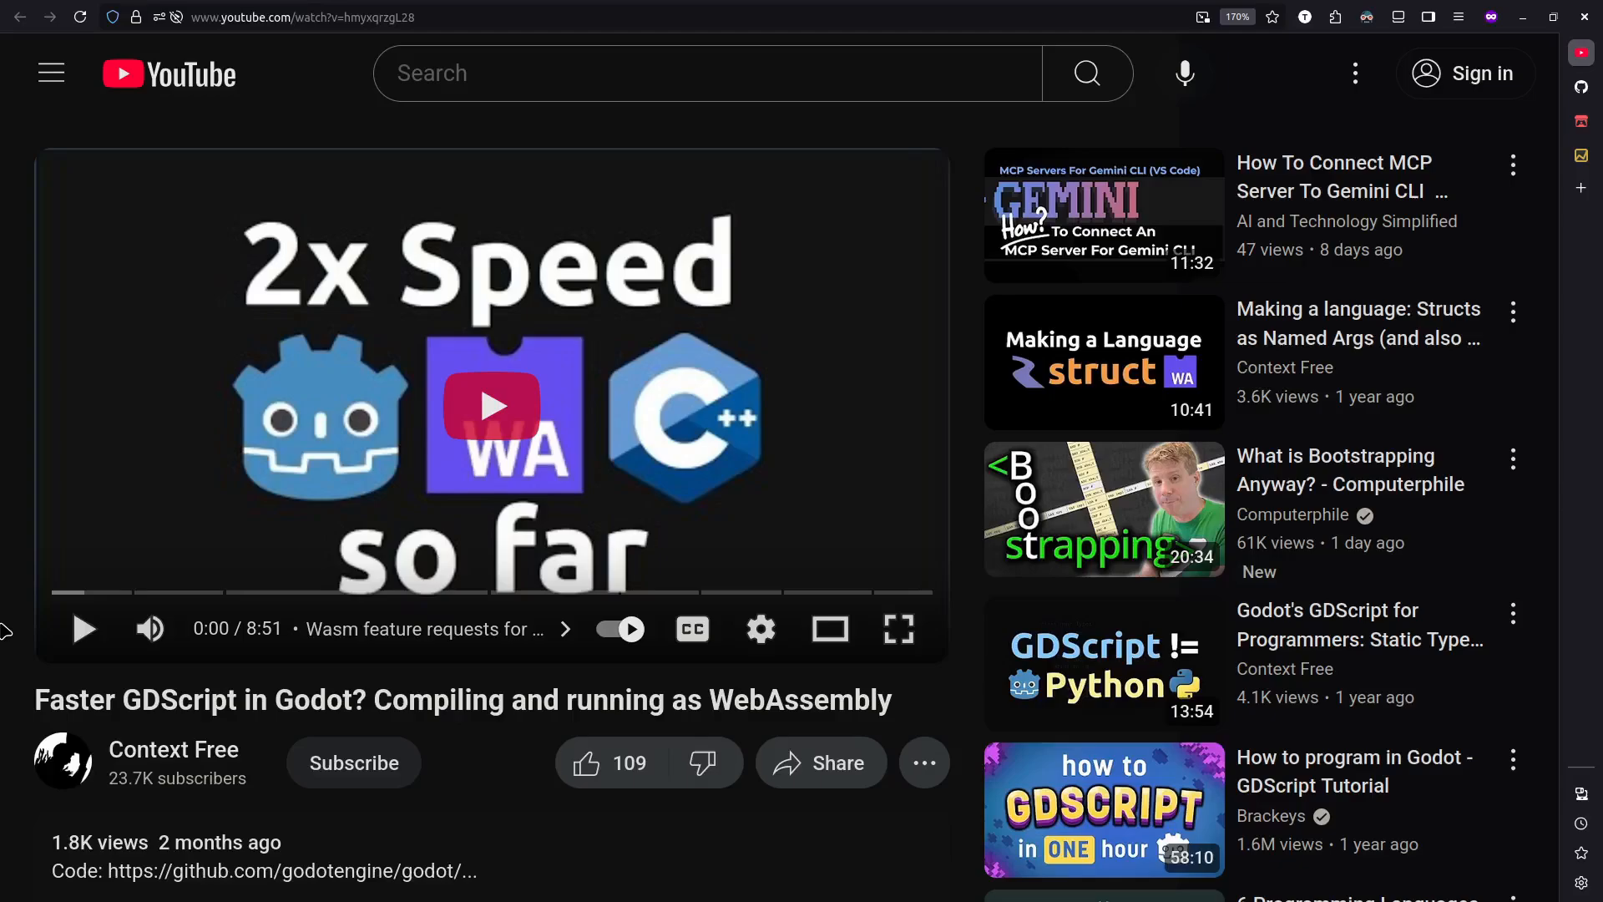
Browse the Escape Loop jam page and highlight how early it was submitted before the deadline.
scroll("down", 3)
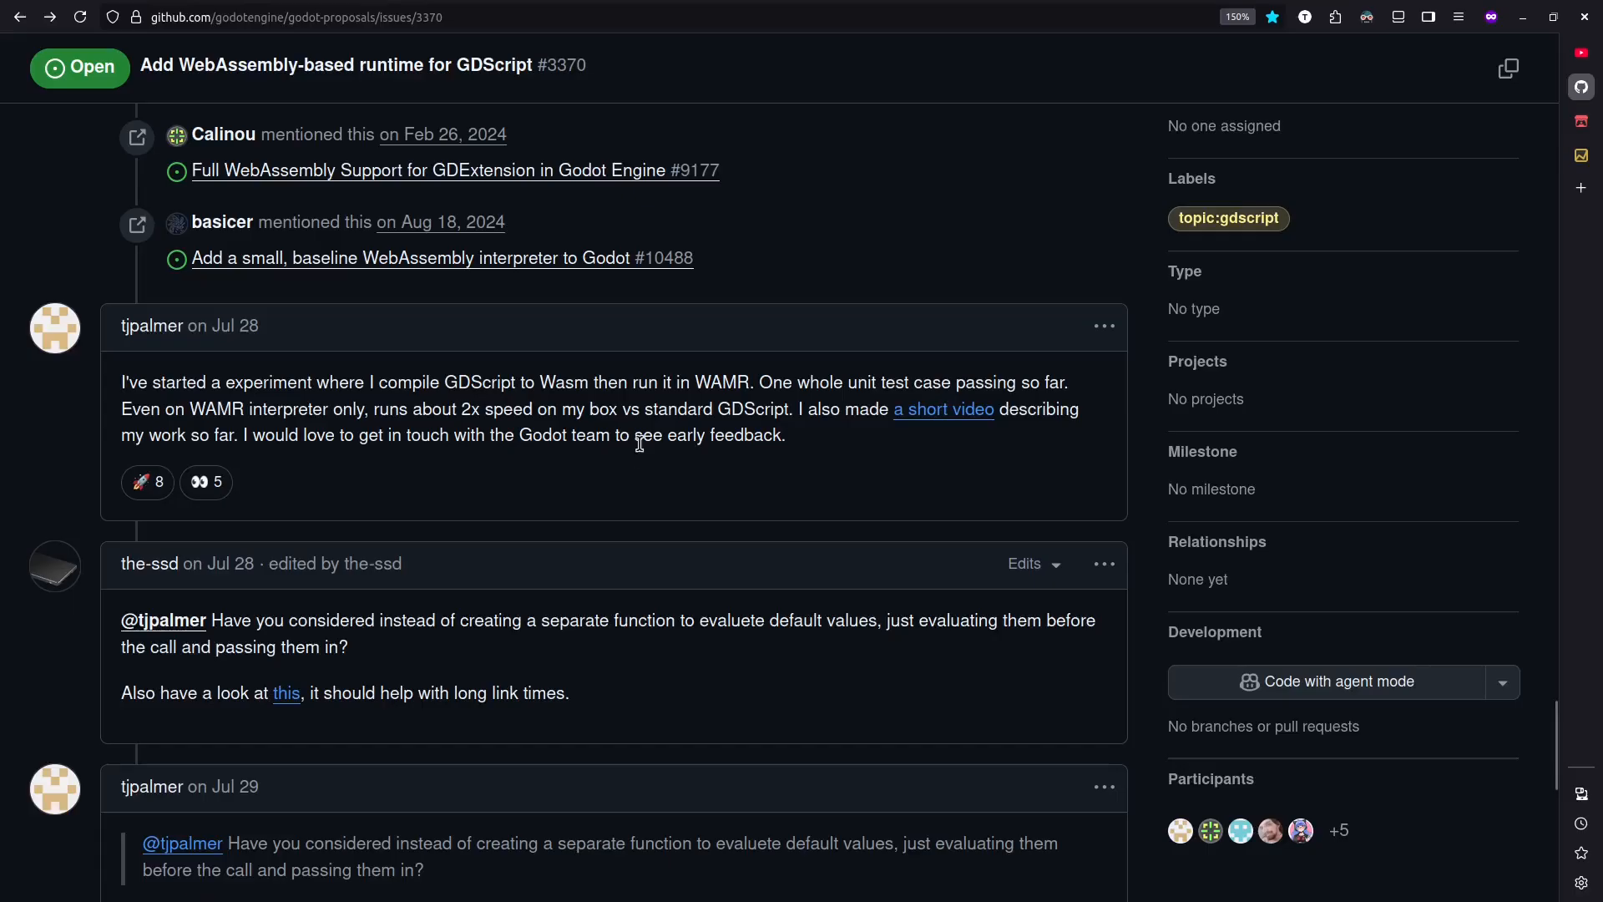
mouse_move(417, 337)
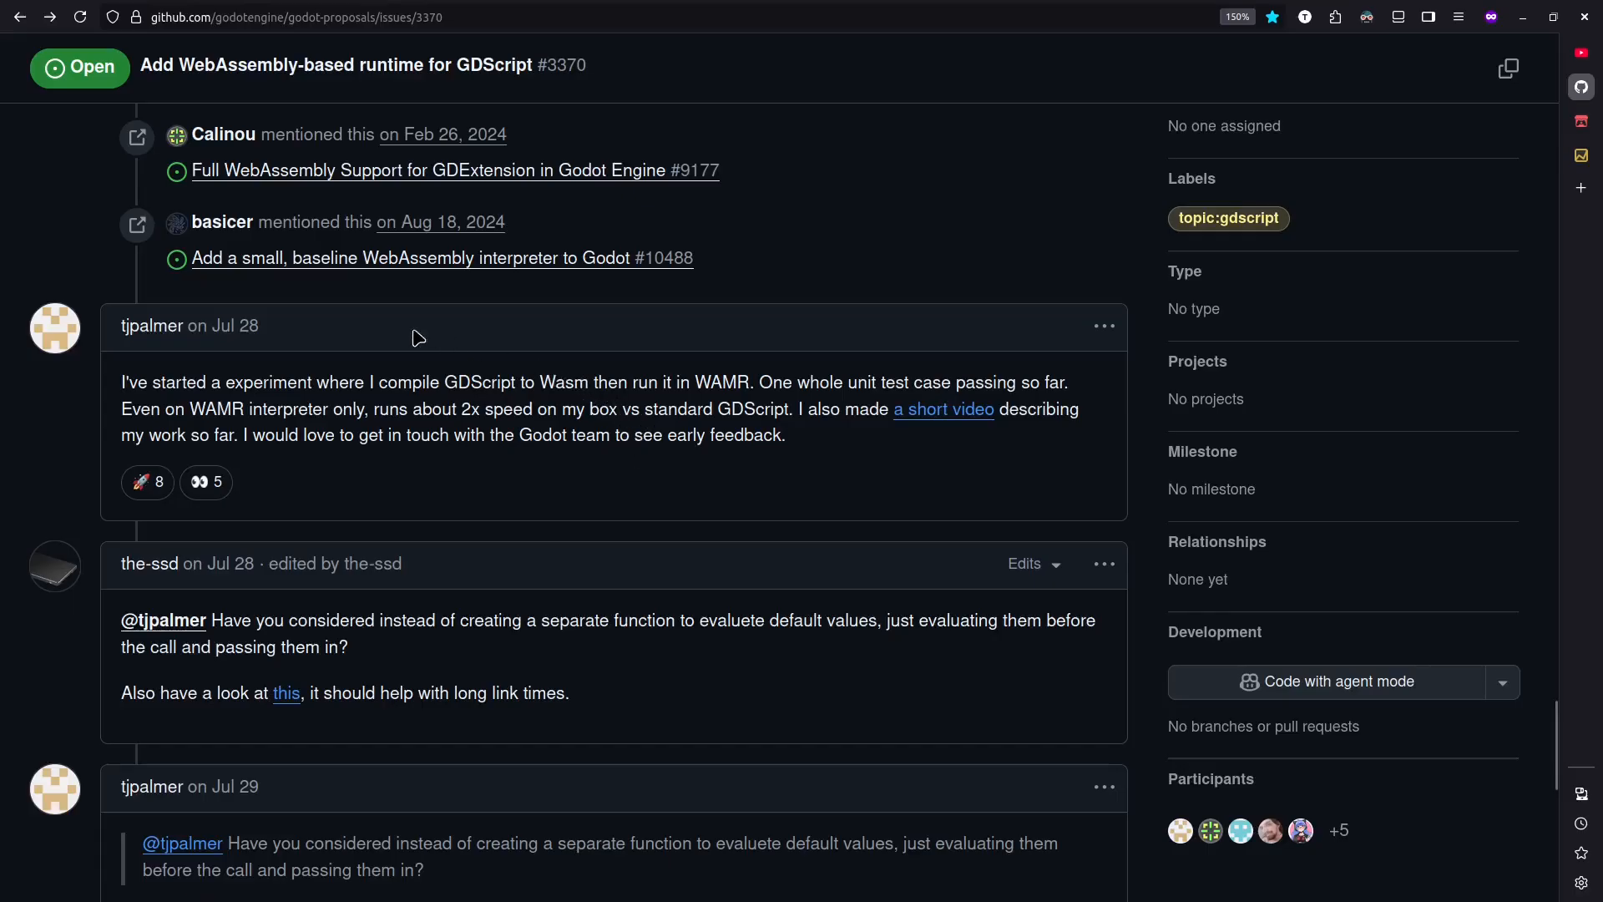
mouse_move(12, 248)
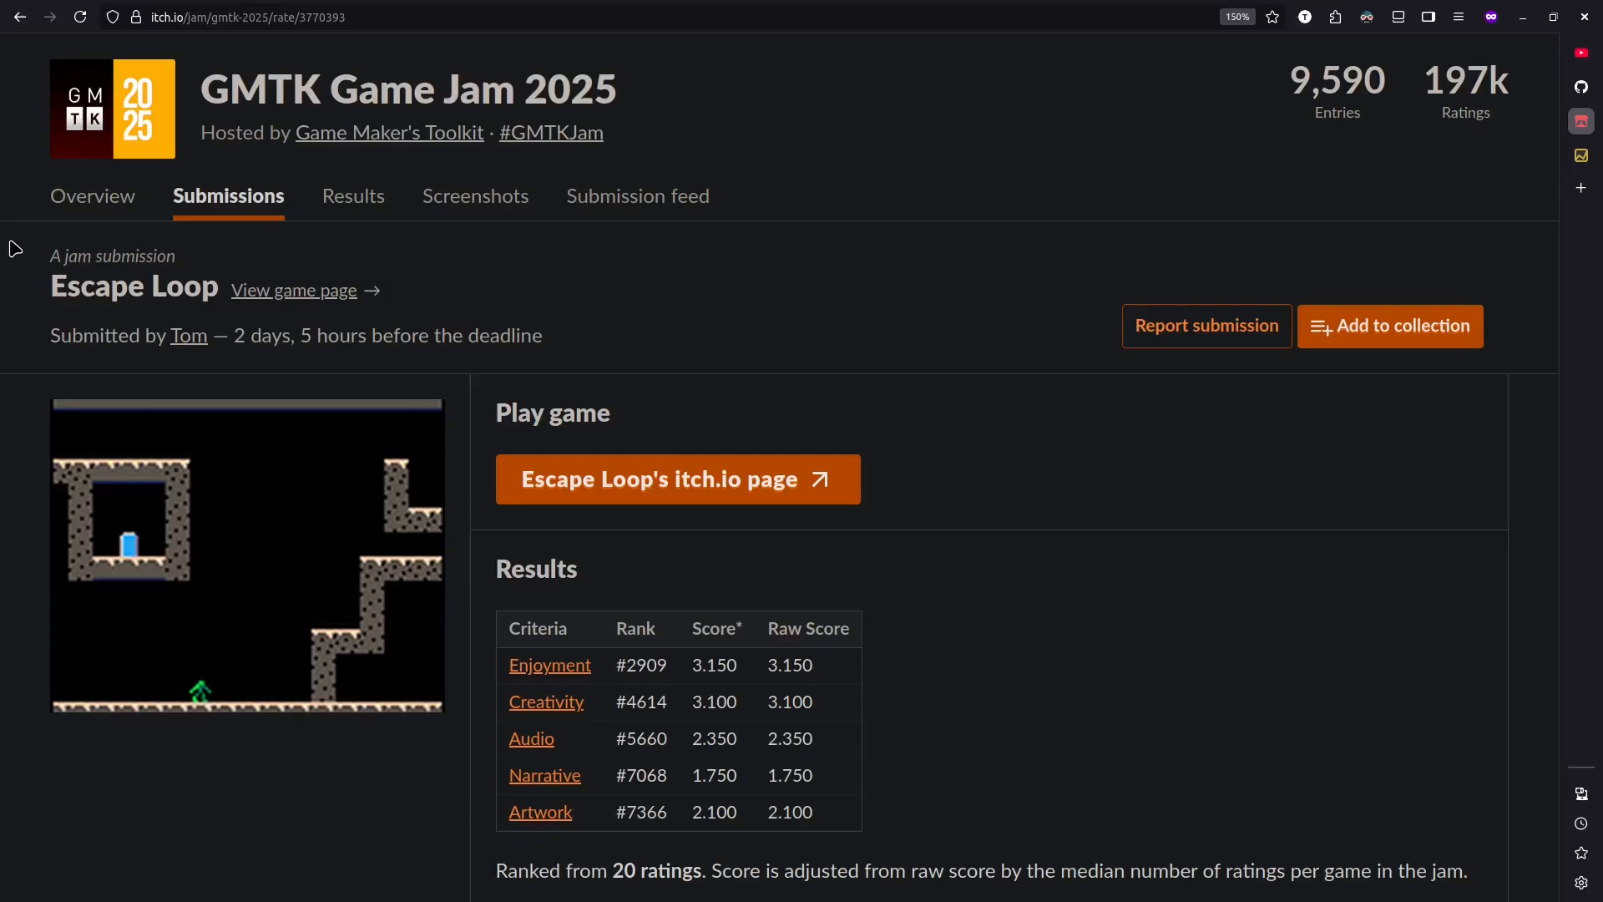
left_click_drag(228, 336, 543, 335)
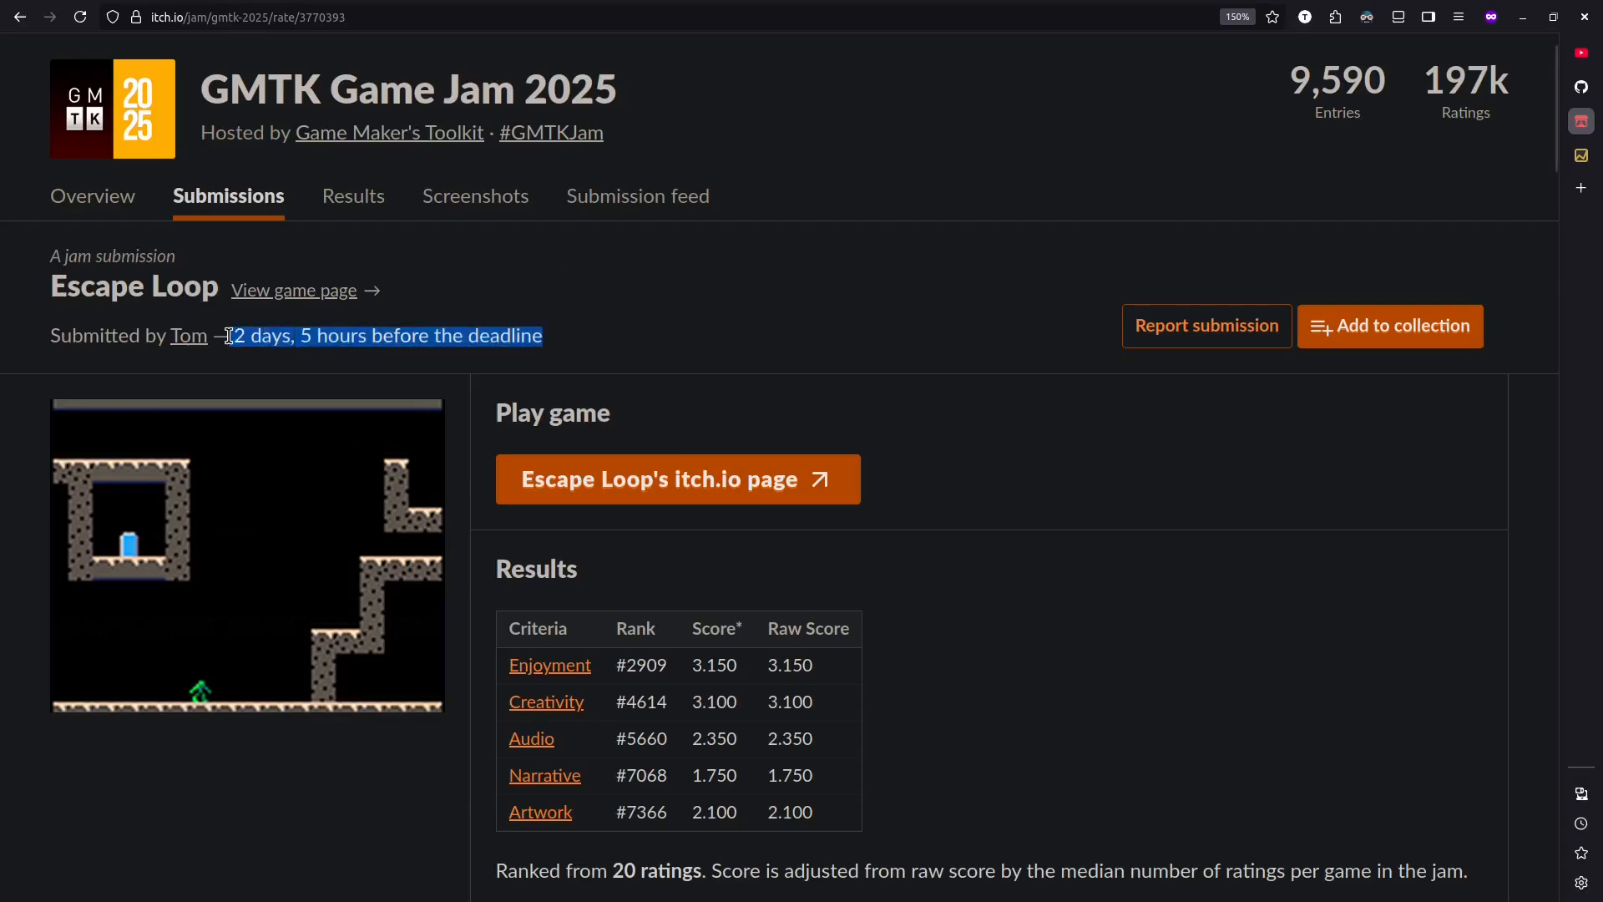
mouse_move(936, 315)
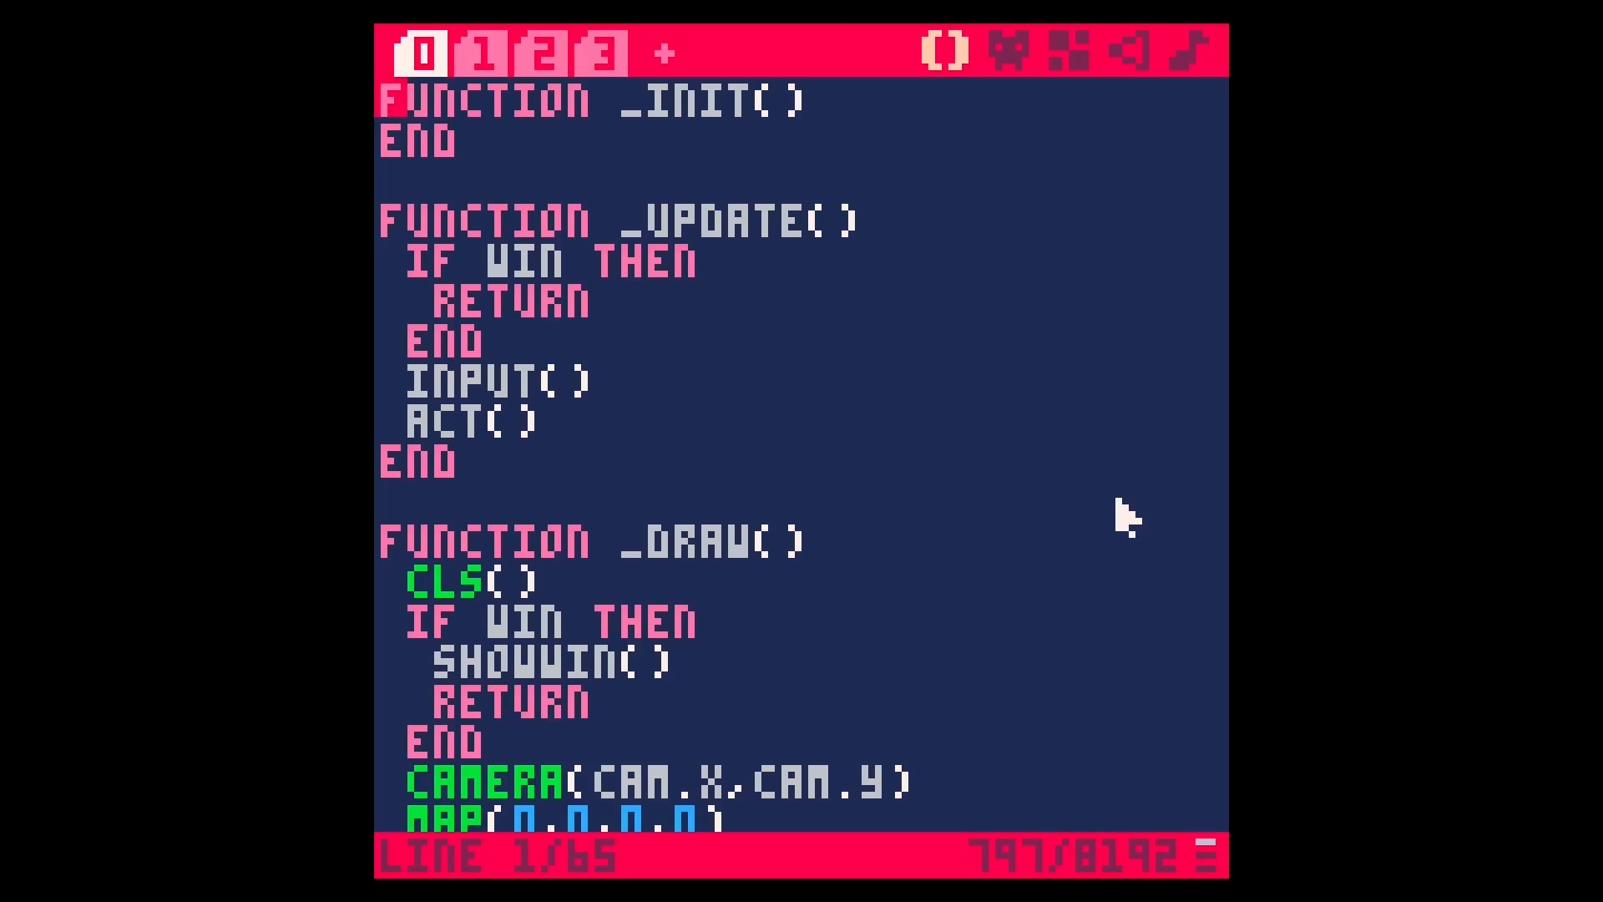
mouse_move(1119, 516)
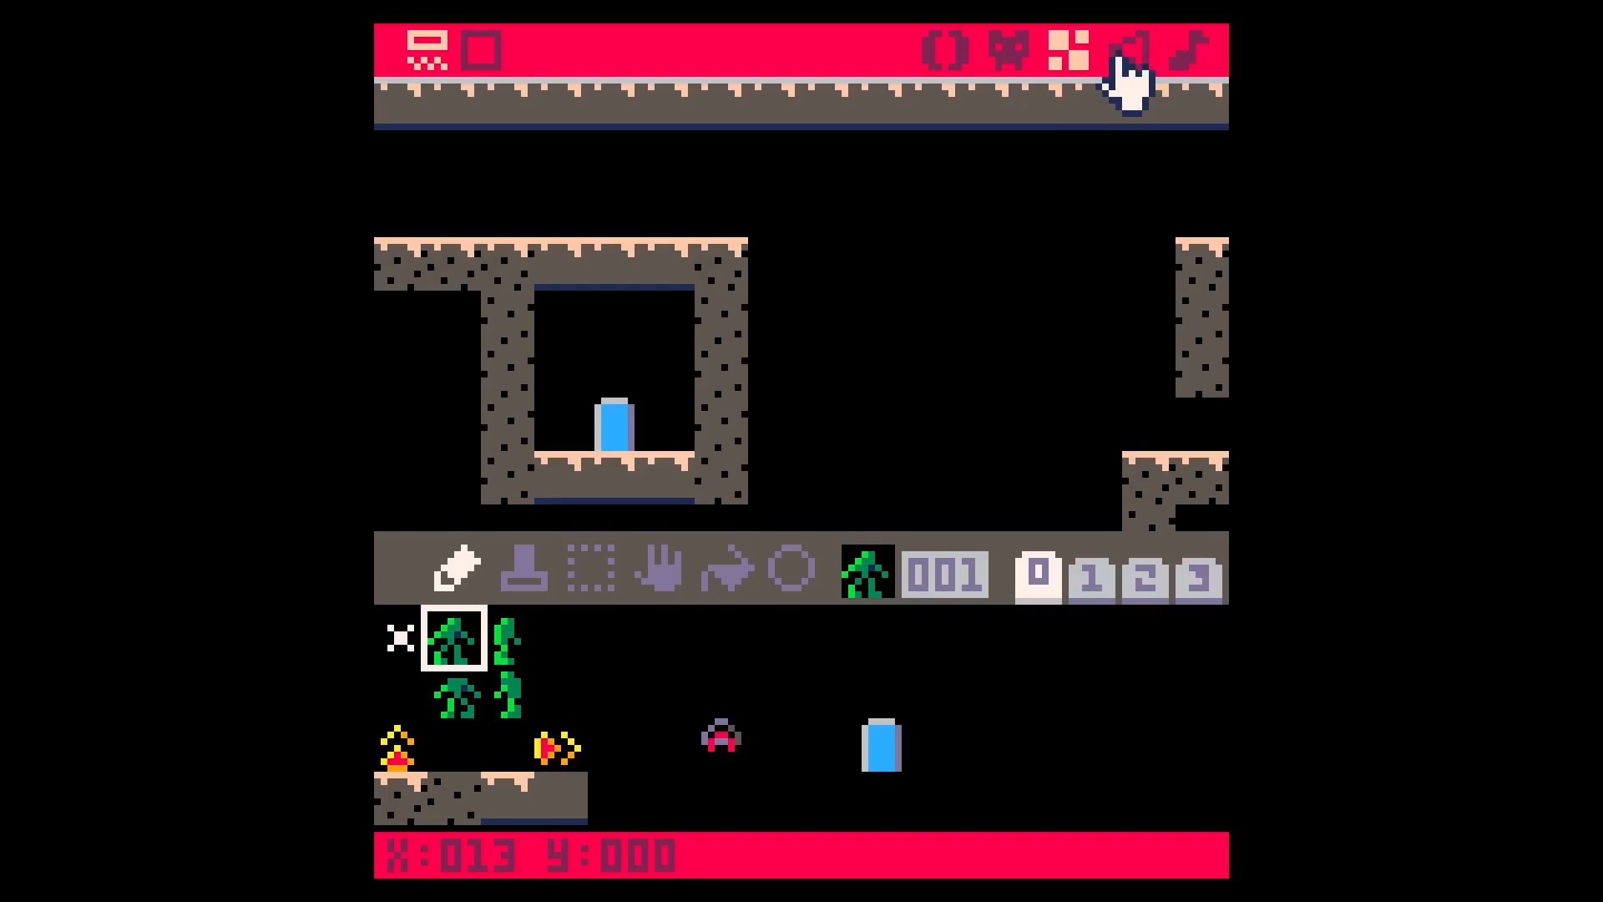
Switch PICO-8 from the code and map views to the sound effects editor.
left_click(1123, 48)
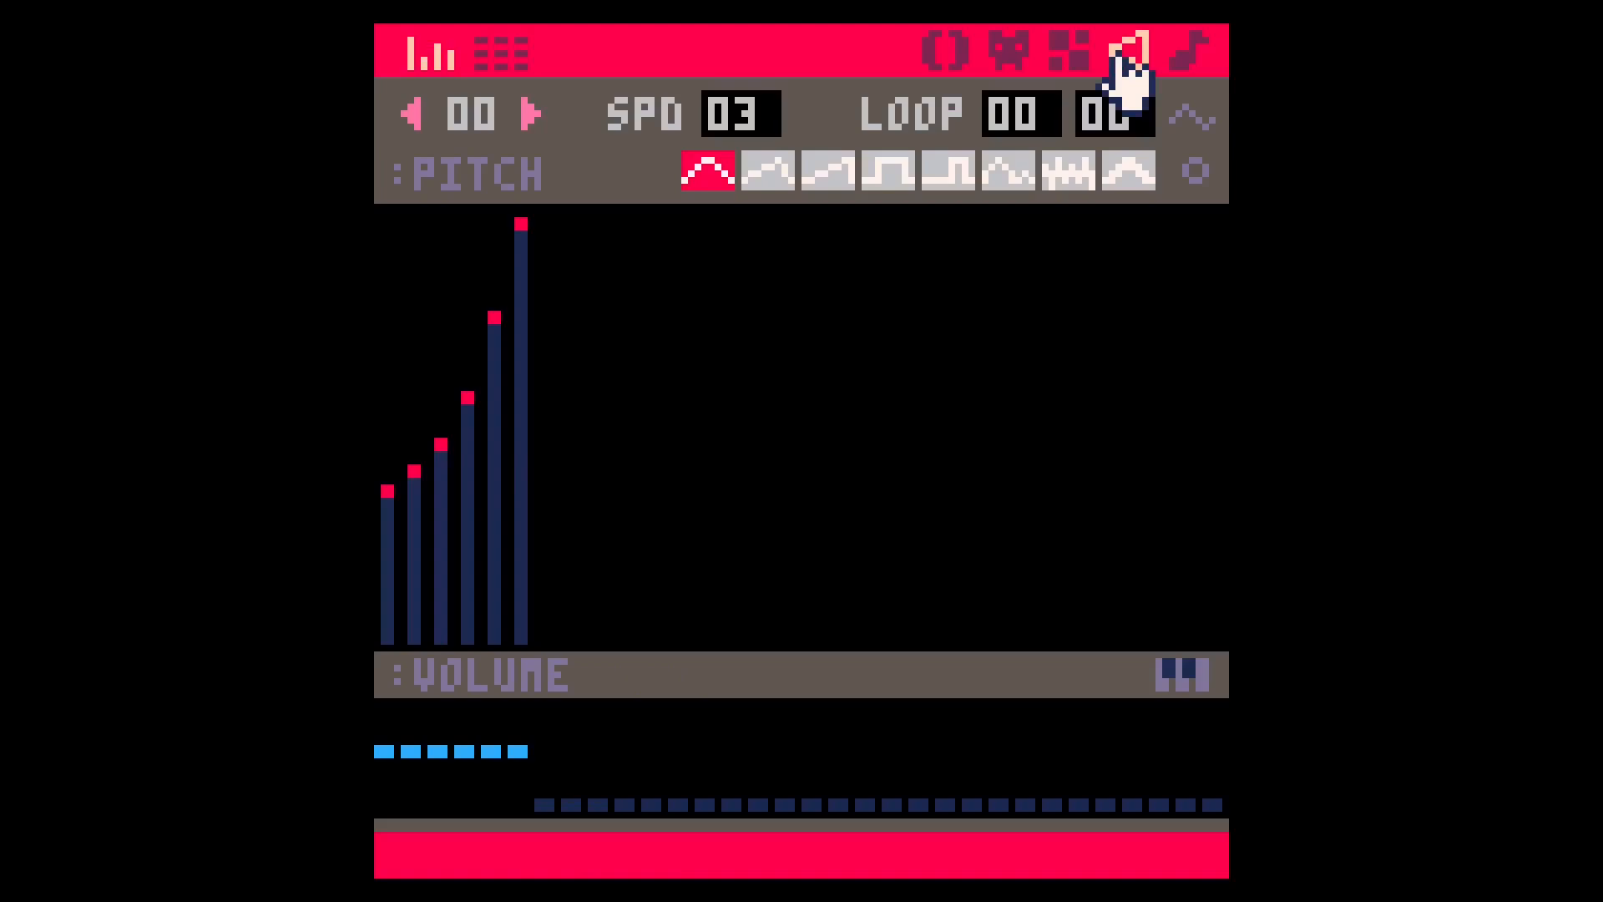
left_click(1114, 52)
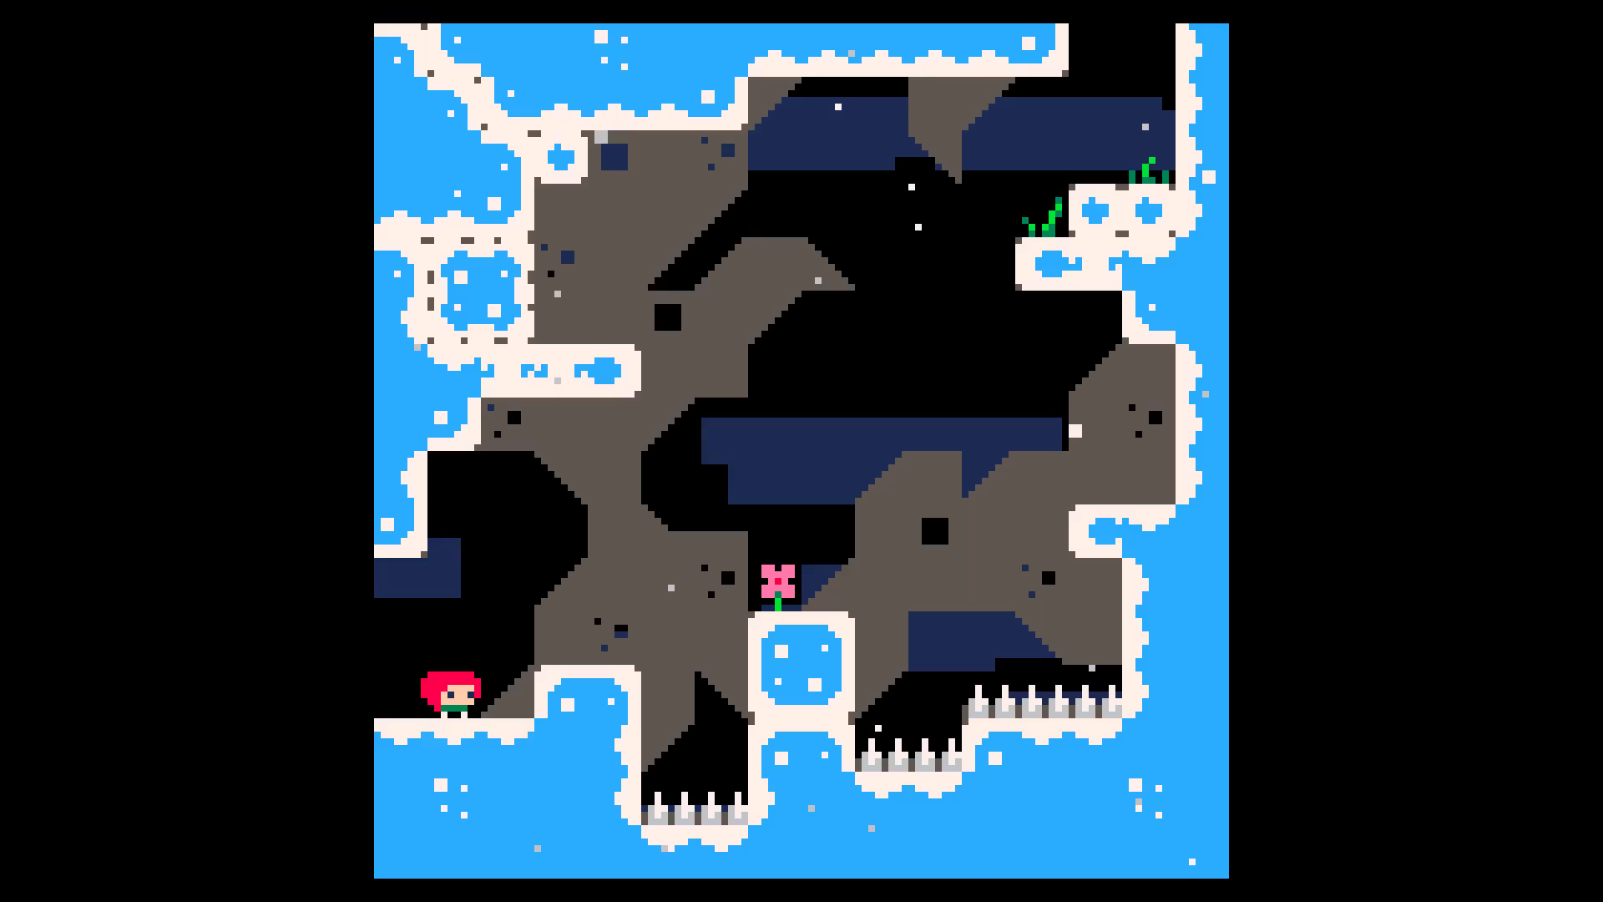
Run the platformer cart and play the snowy cave level with the red-haired character.
left_click(1571, 879)
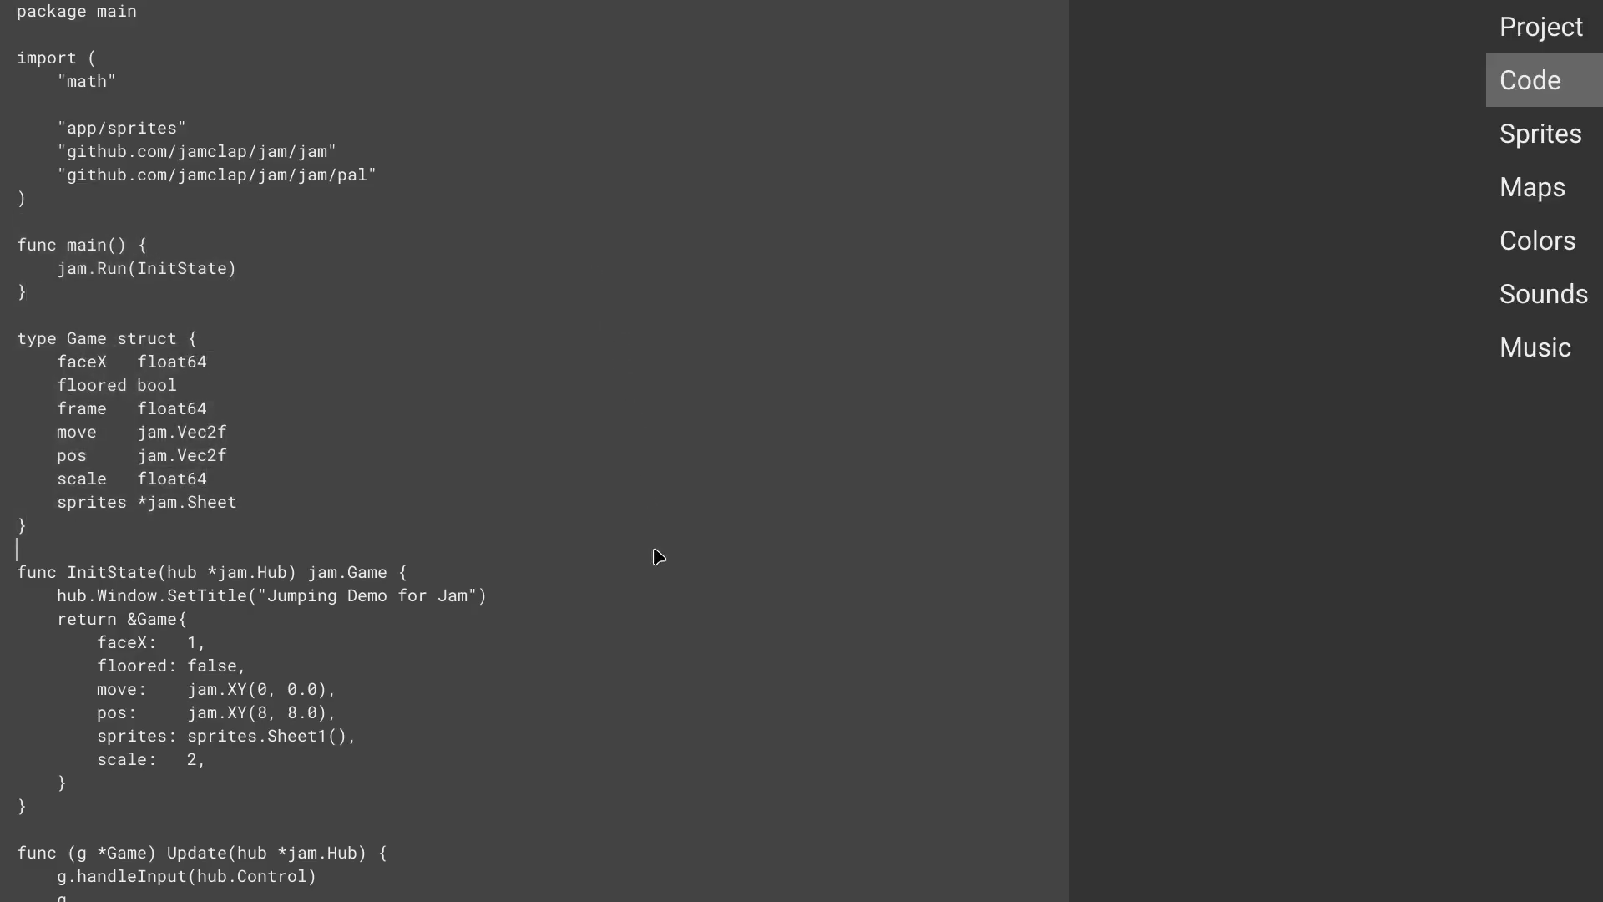
left_click(1541, 133)
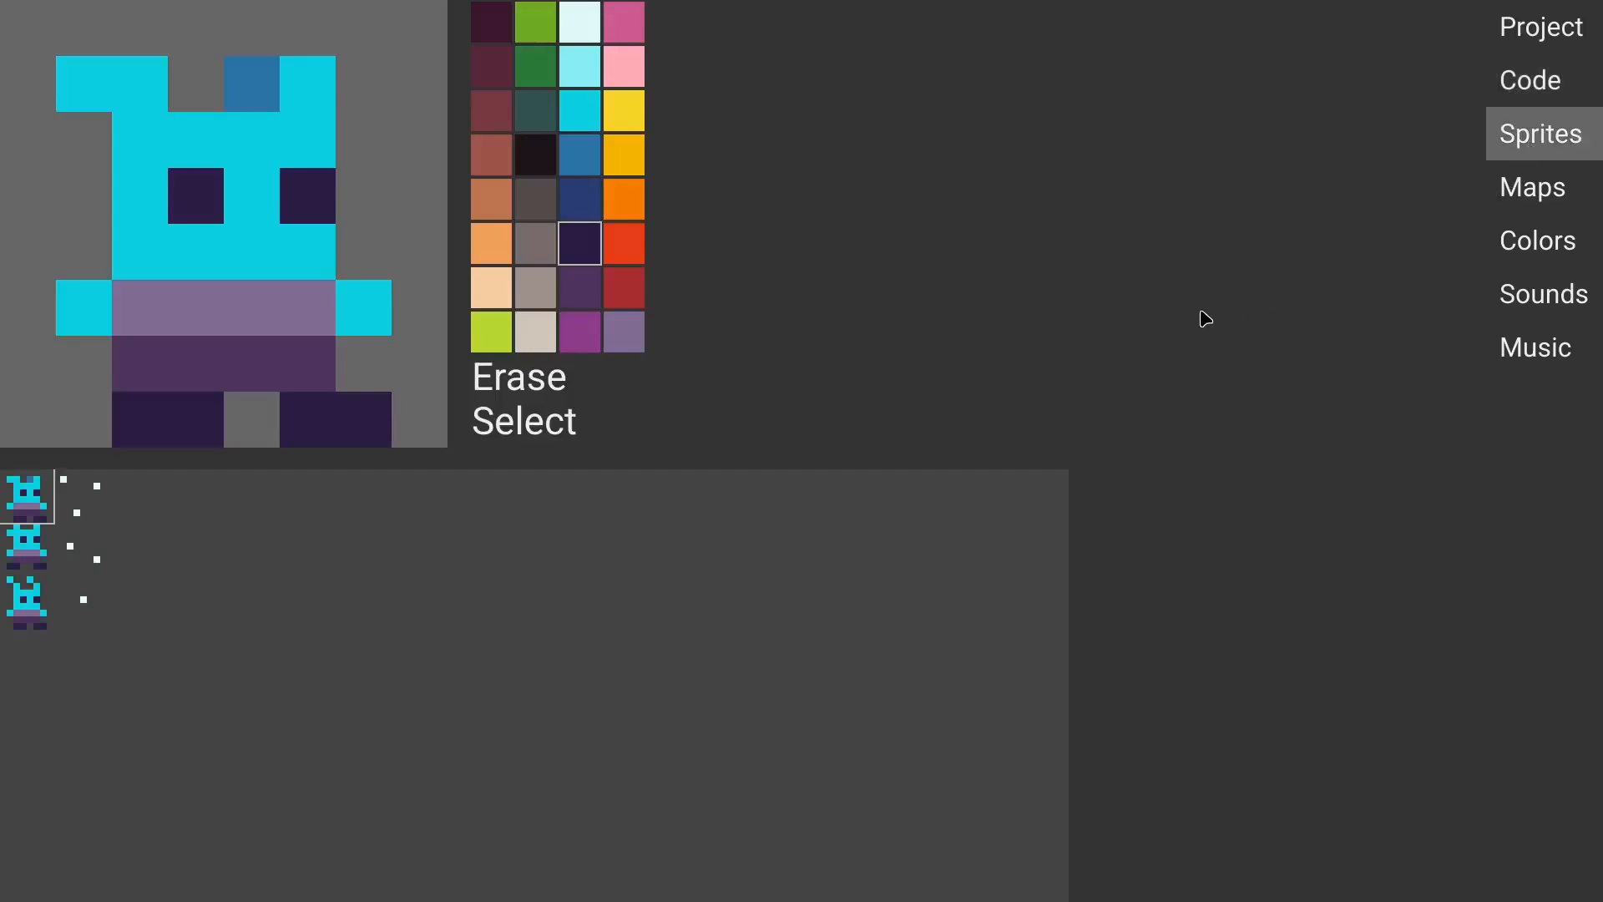
mouse_move(1531, 86)
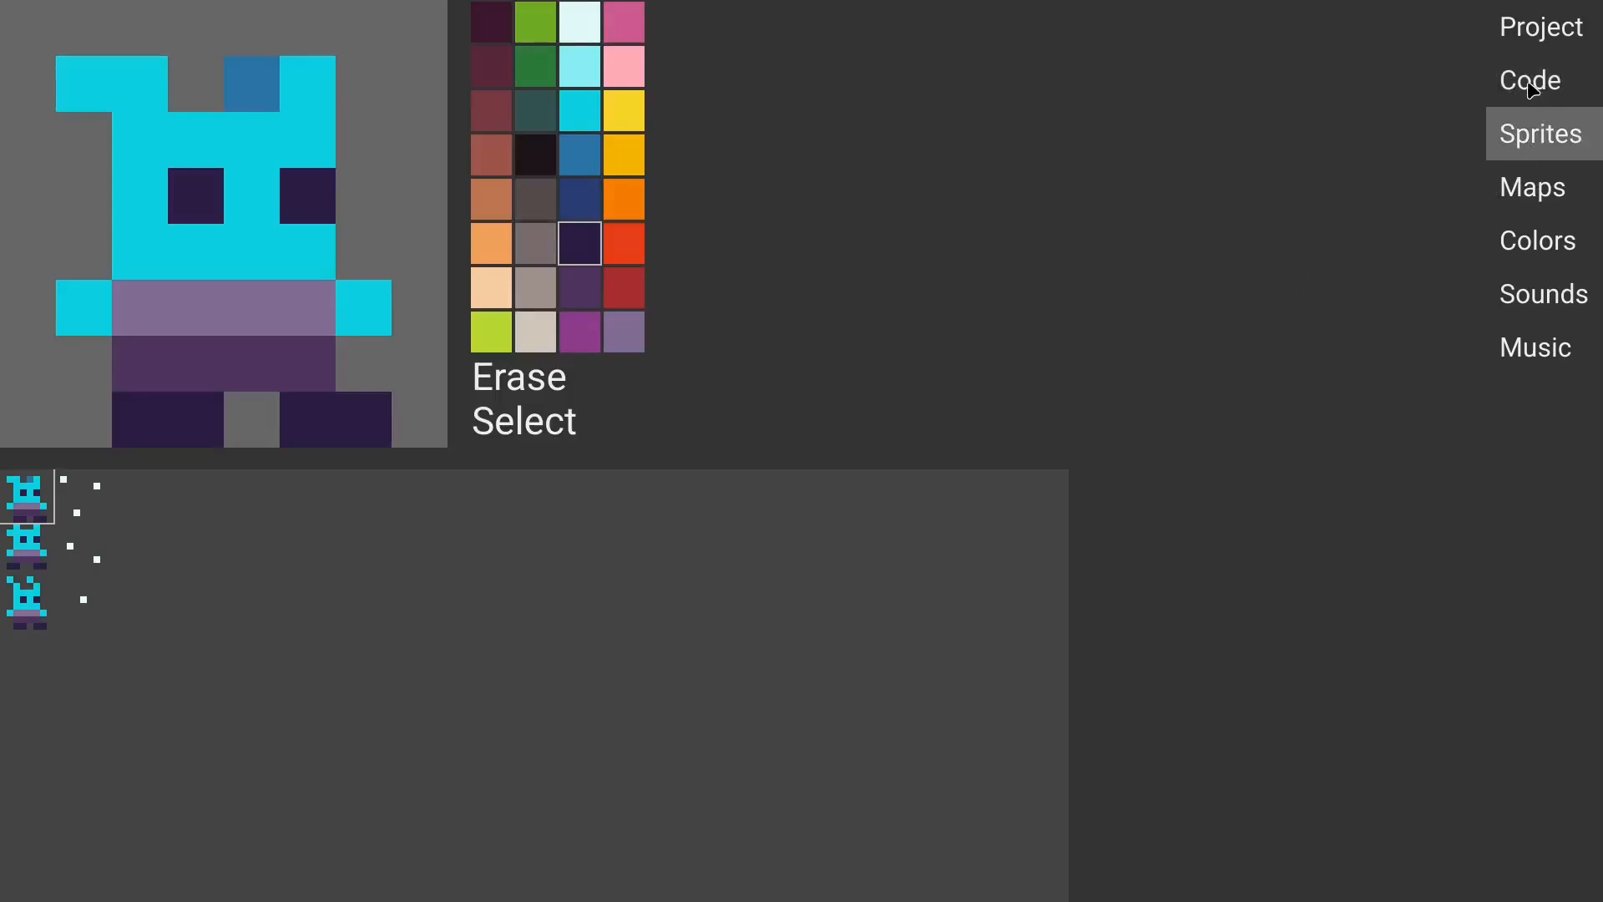
mouse_move(1478, 90)
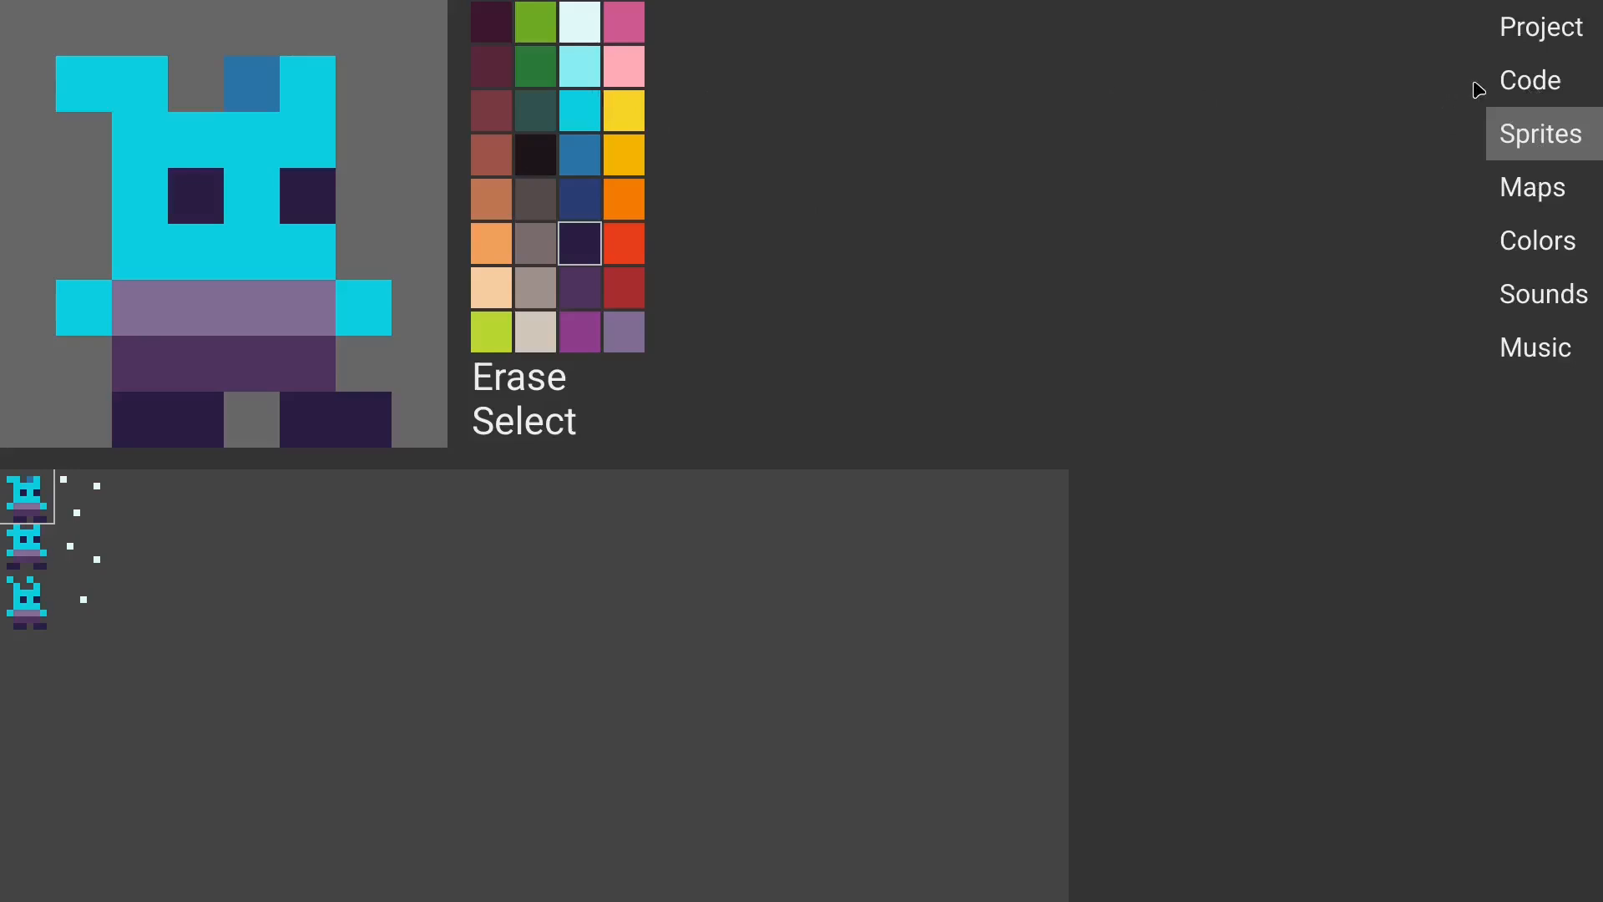
left_click(1528, 80)
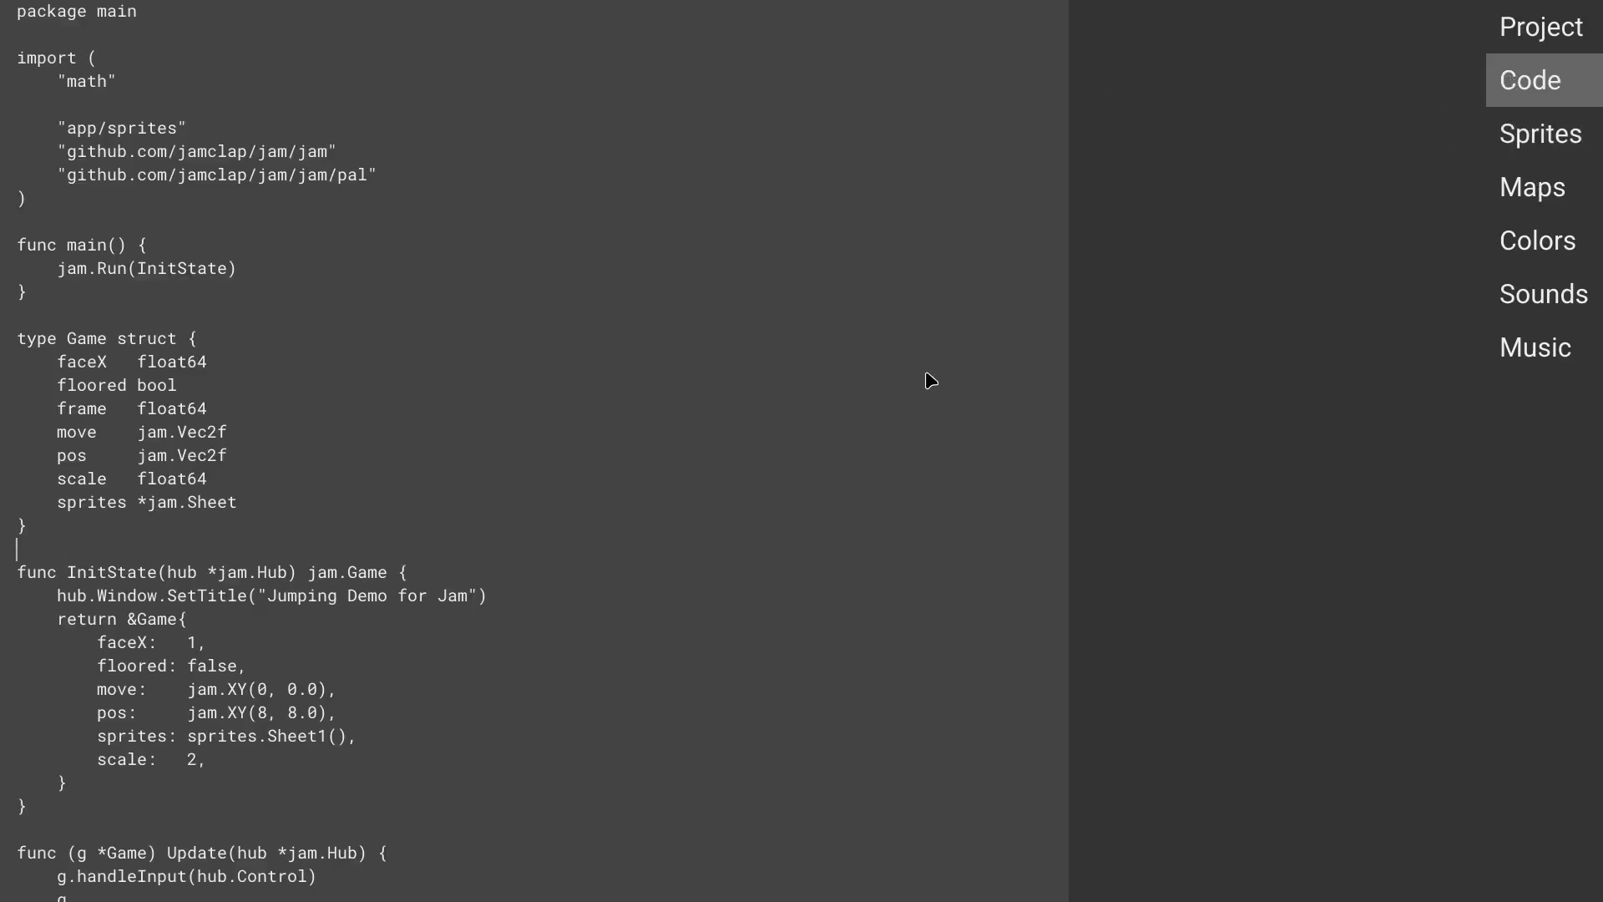
mouse_move(903, 418)
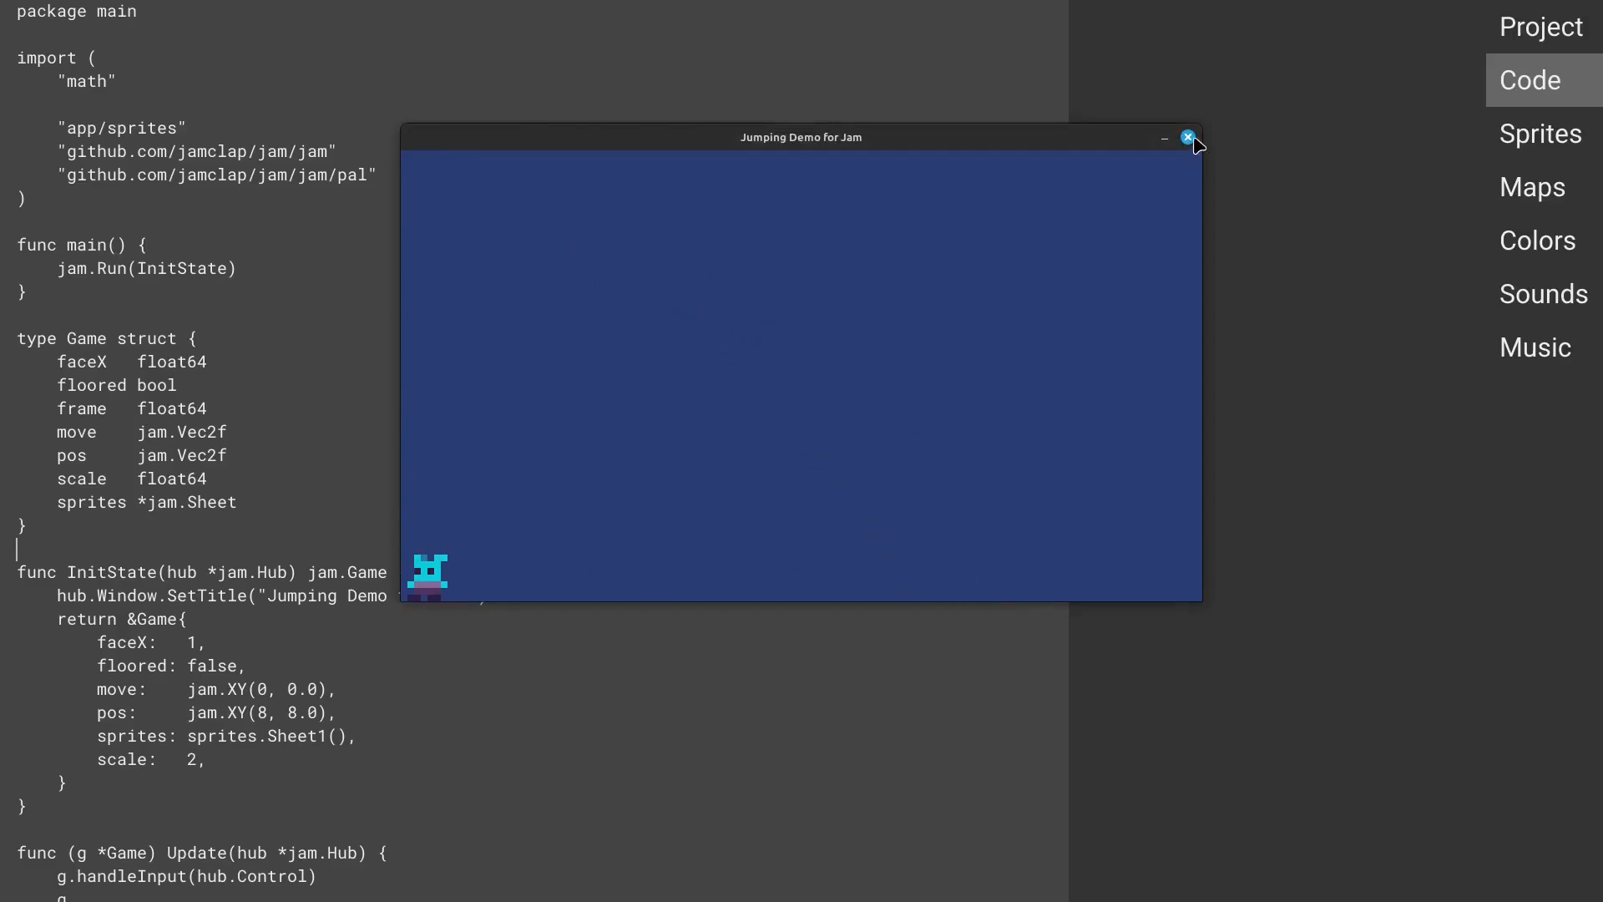
left_click(1187, 137)
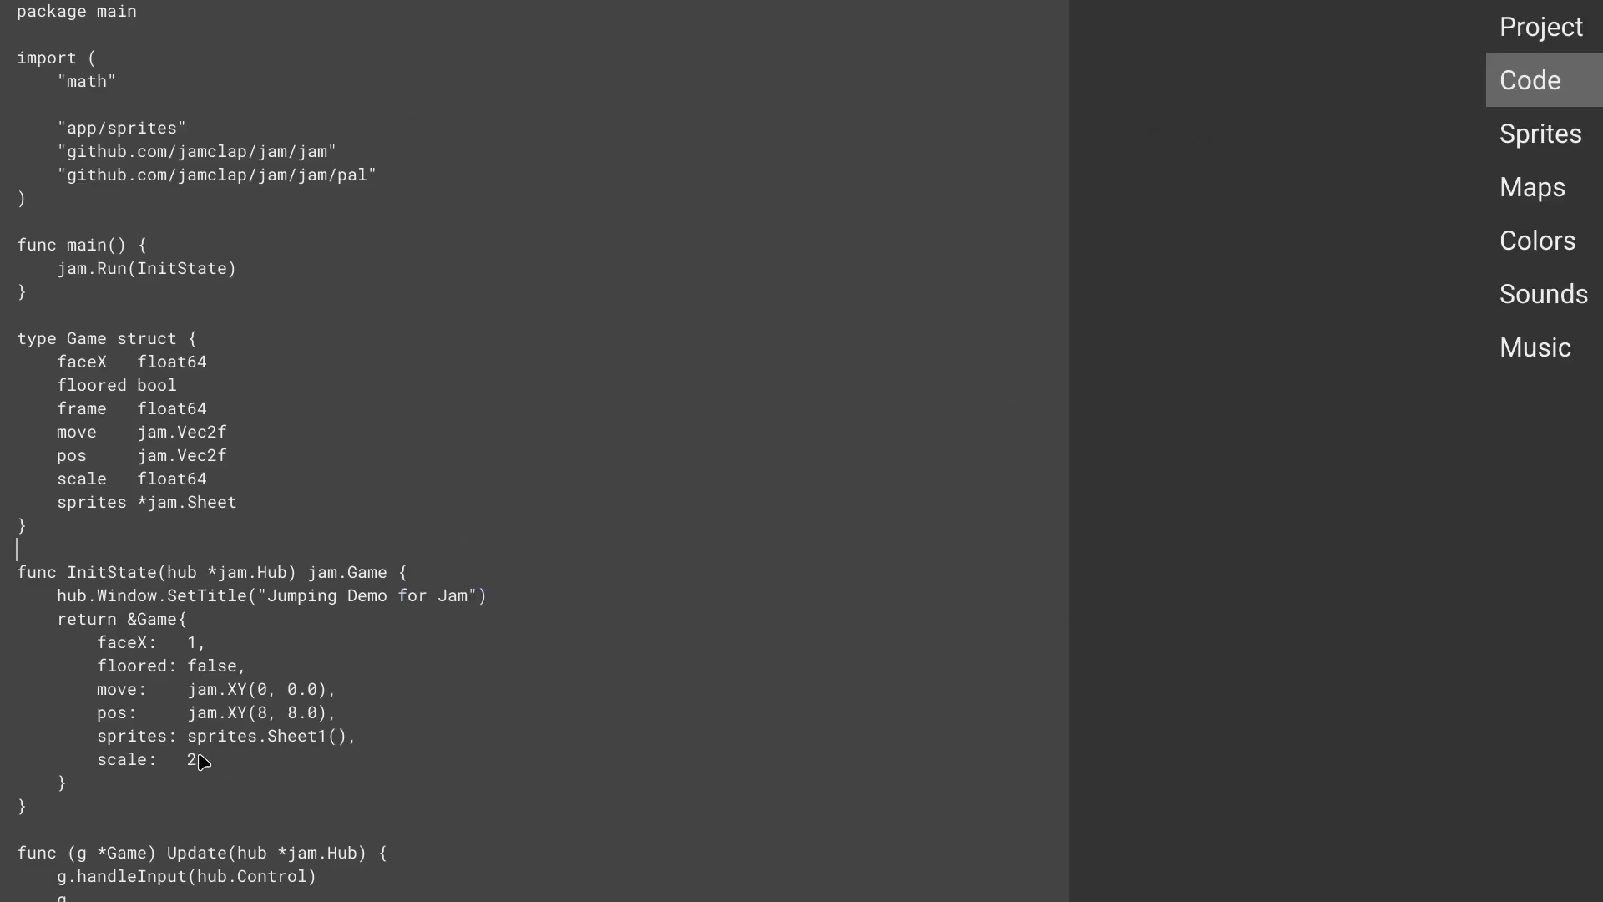
type("4")
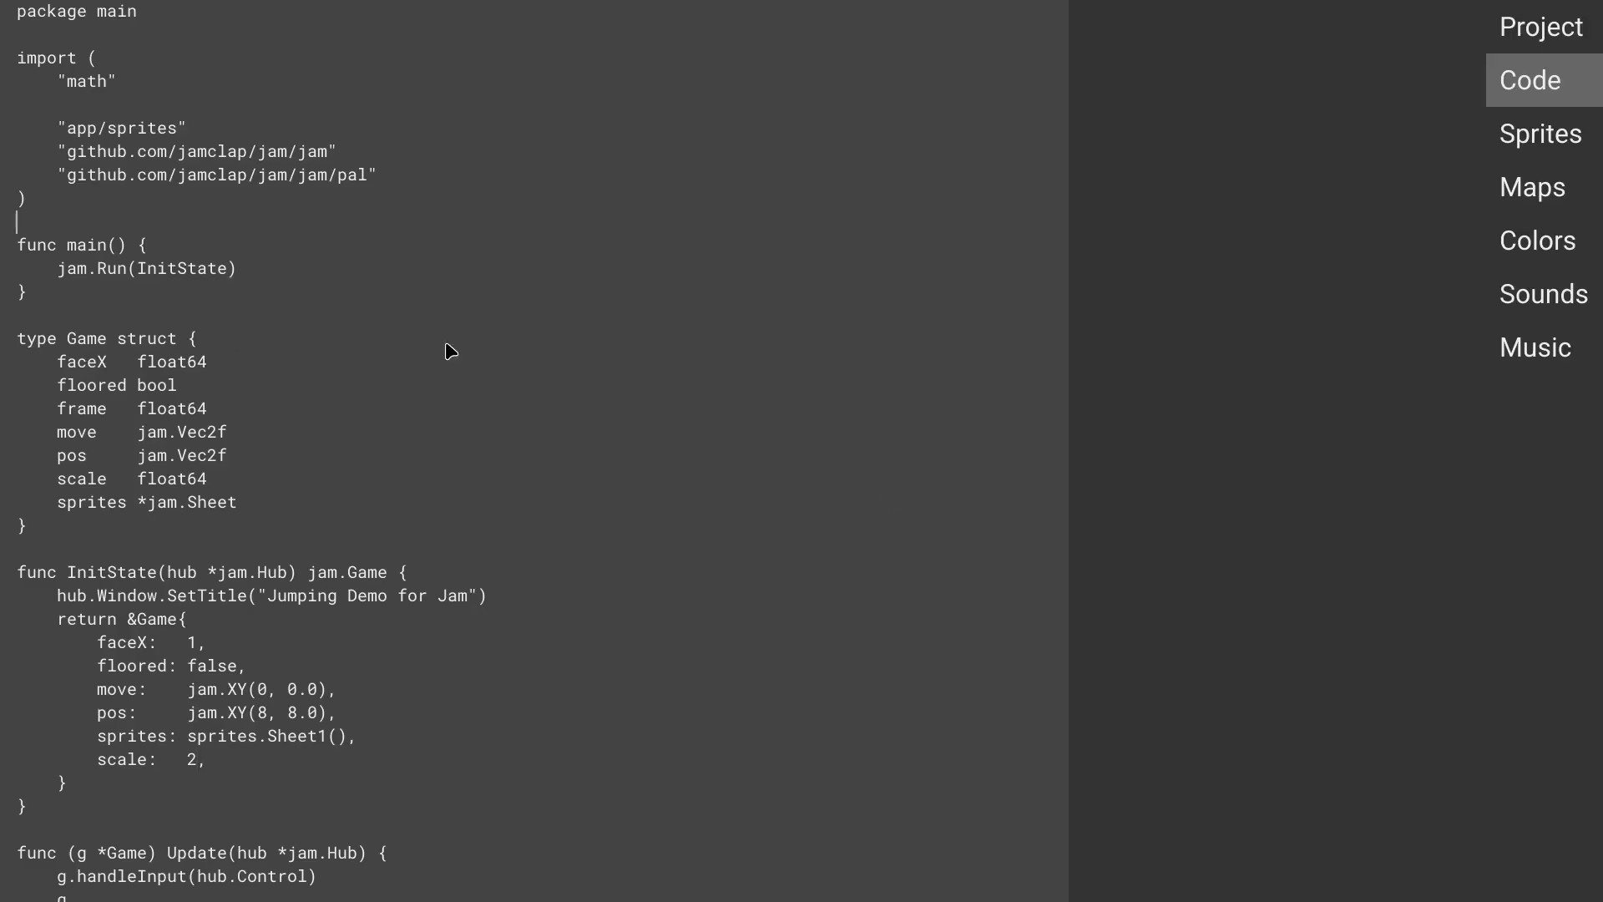
mouse_move(210, 230)
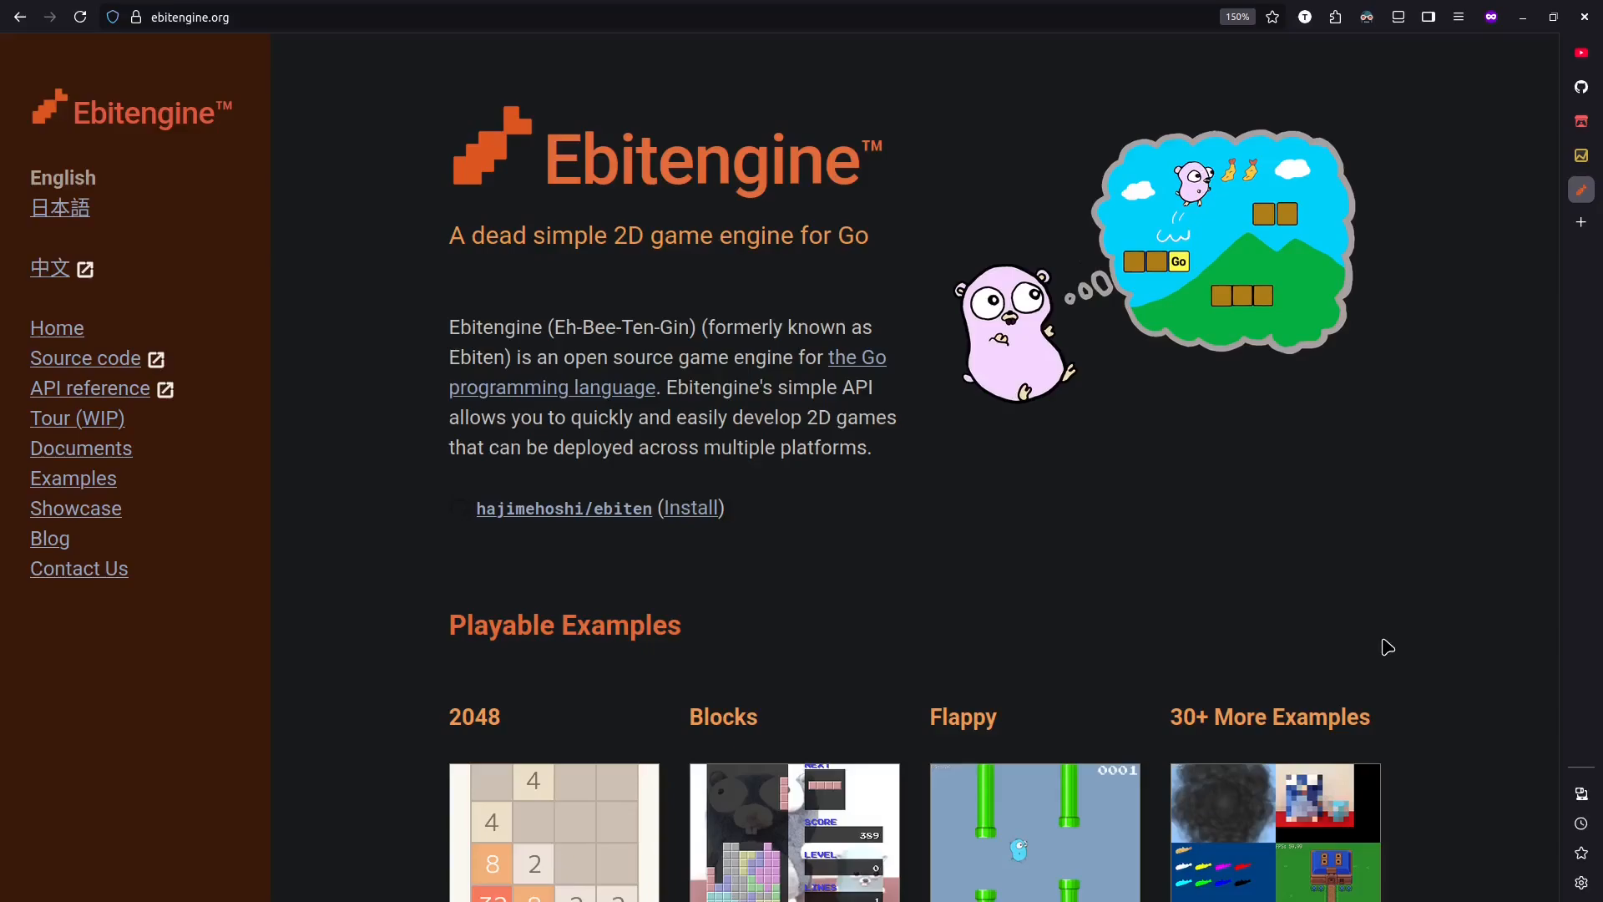
mouse_move(1398, 542)
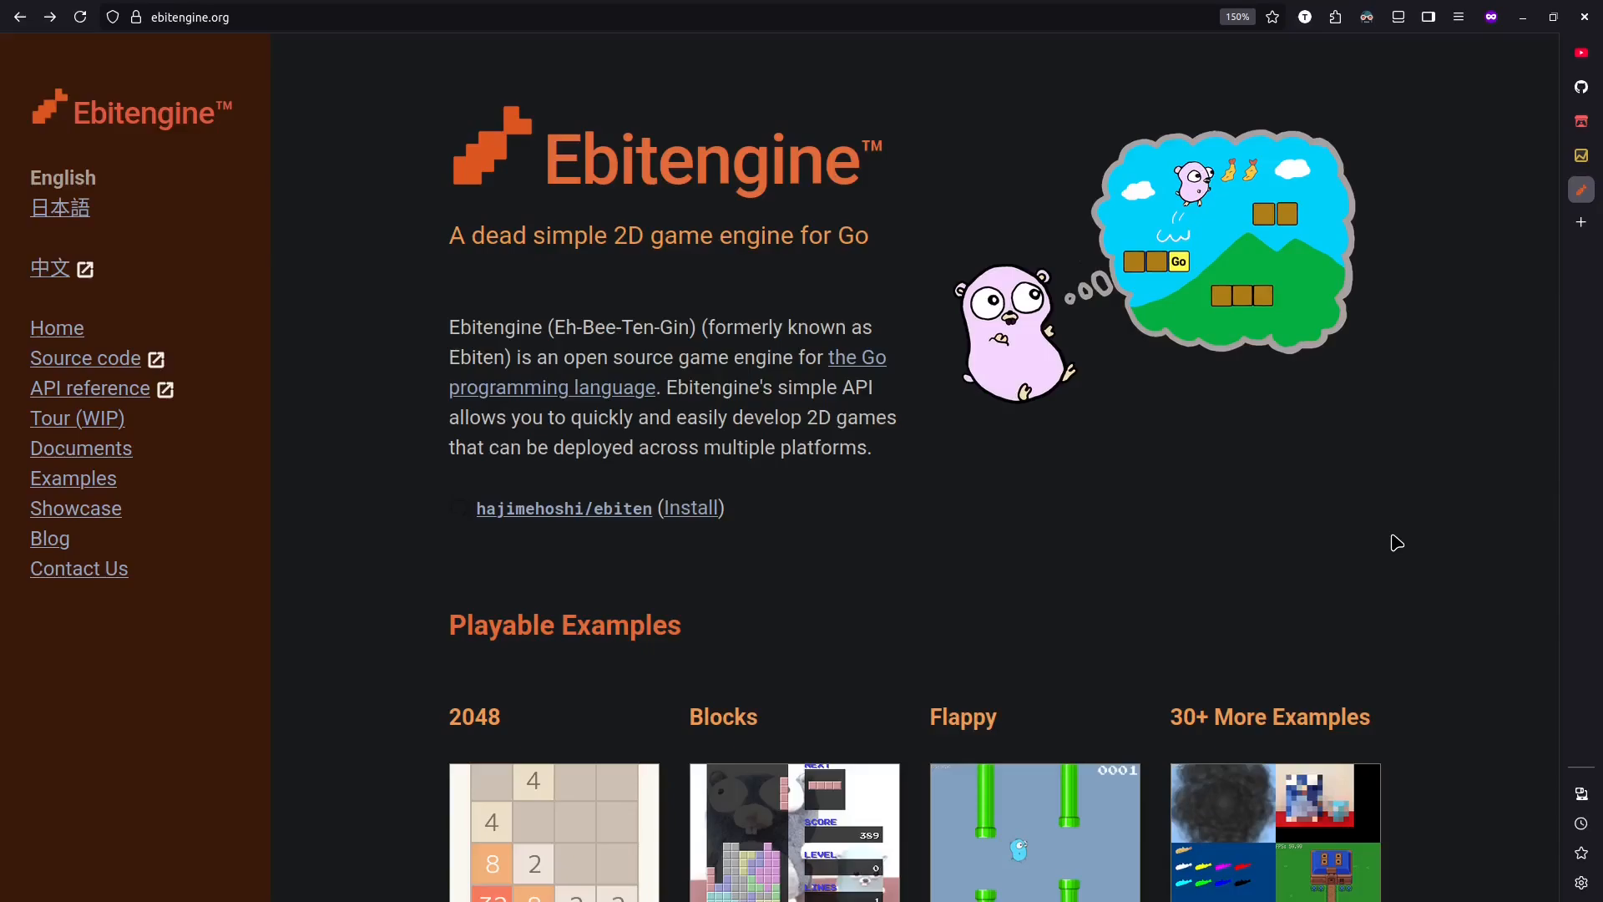
mouse_move(1175, 100)
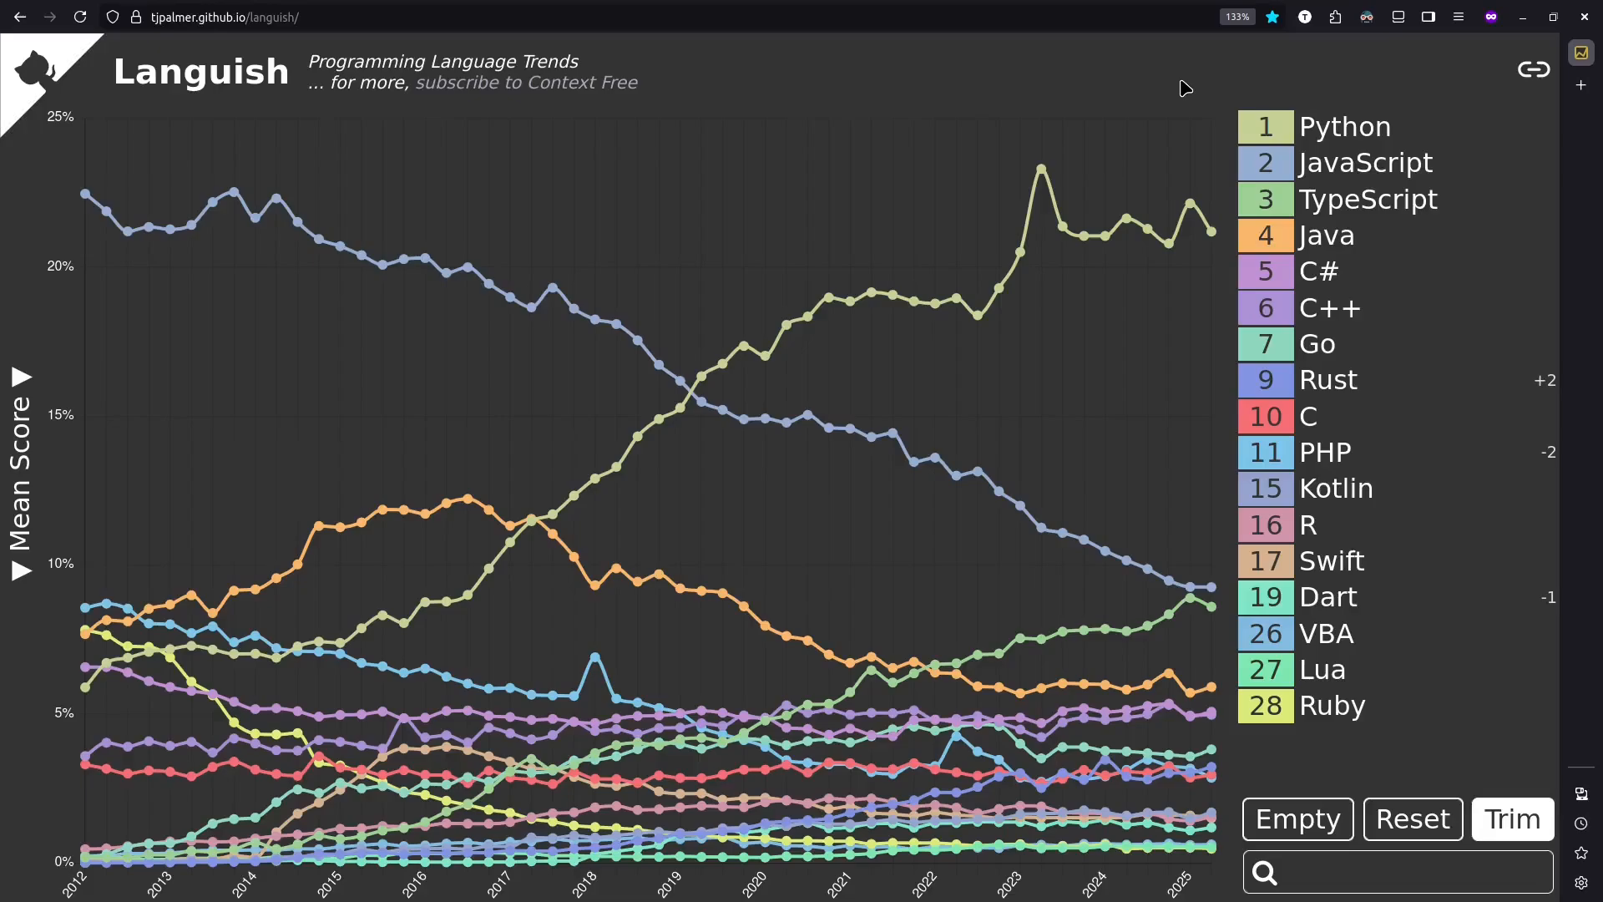
mouse_move(1423, 728)
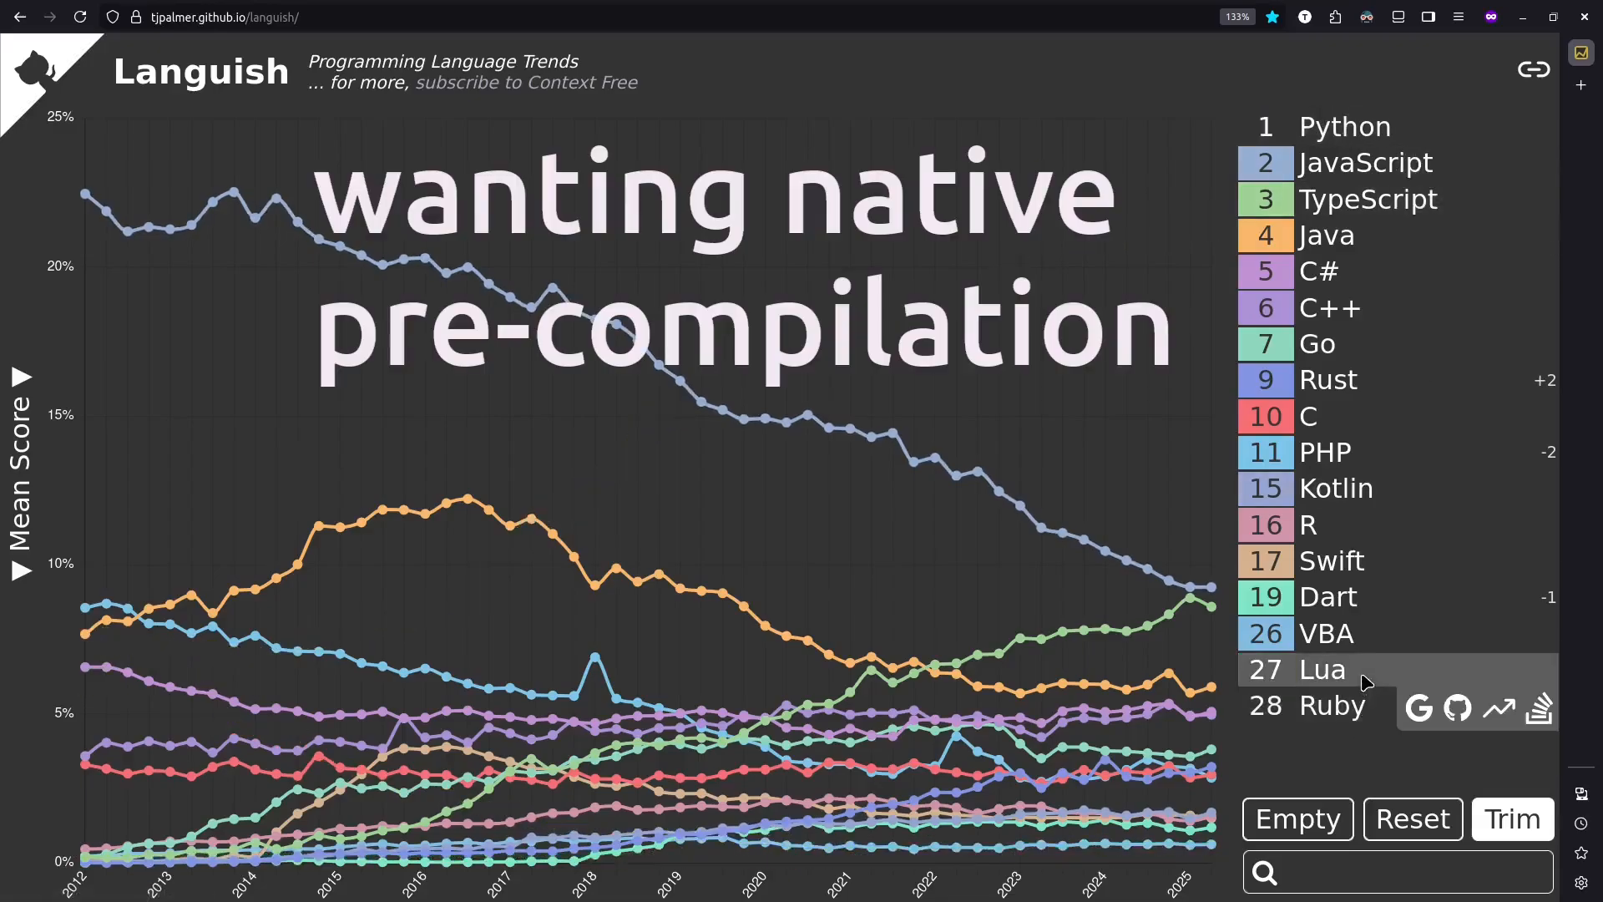
mouse_move(1329, 525)
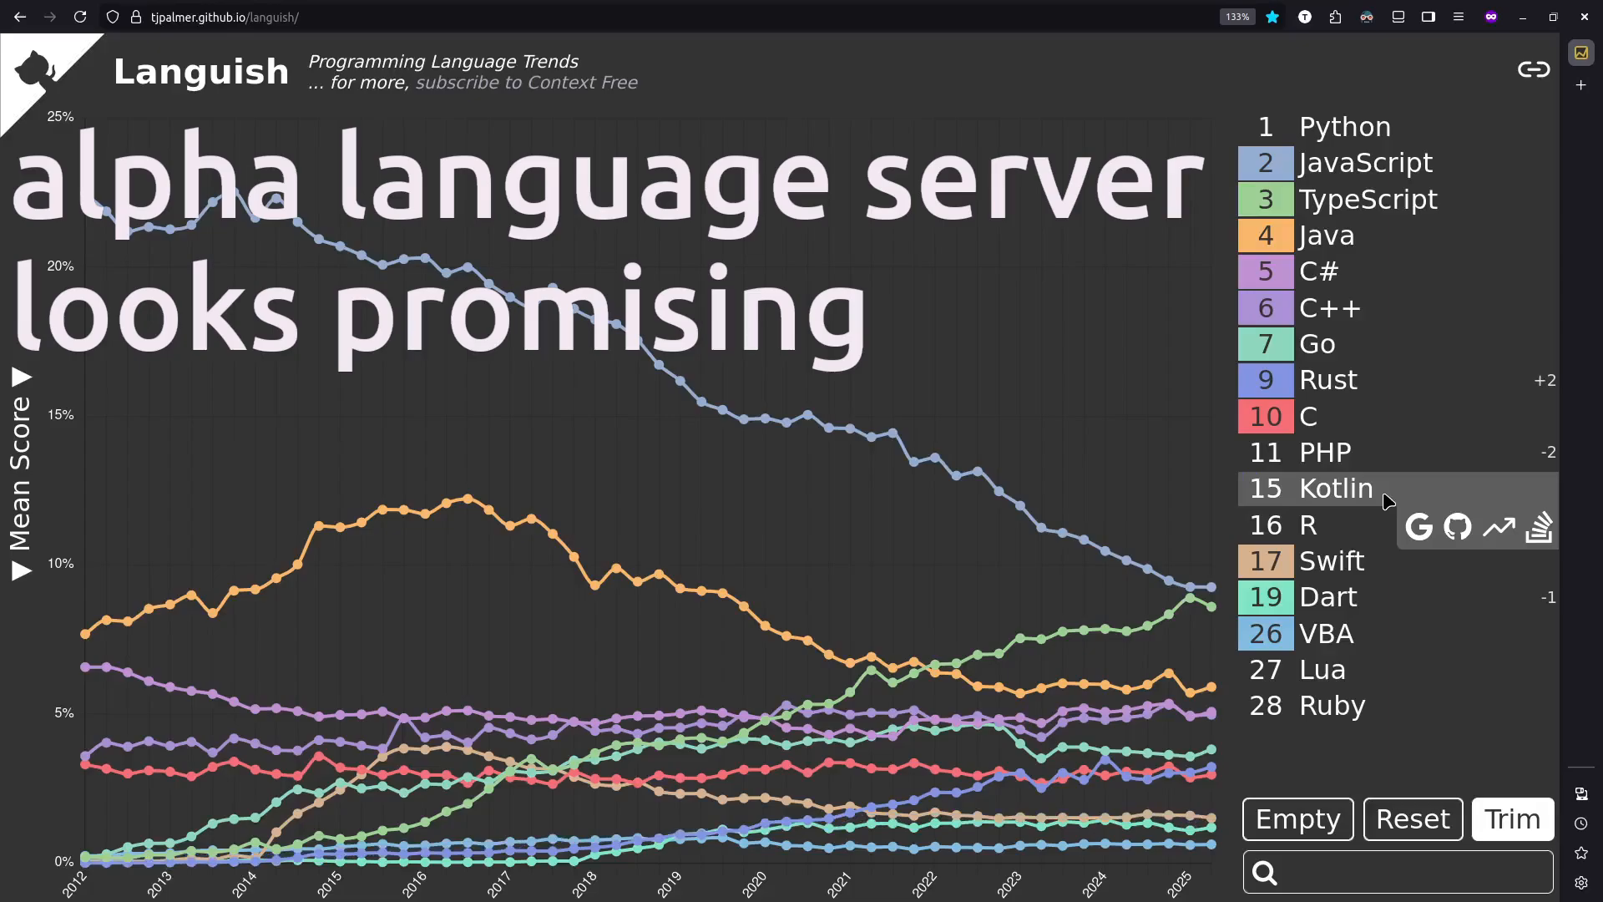
mouse_move(1377, 633)
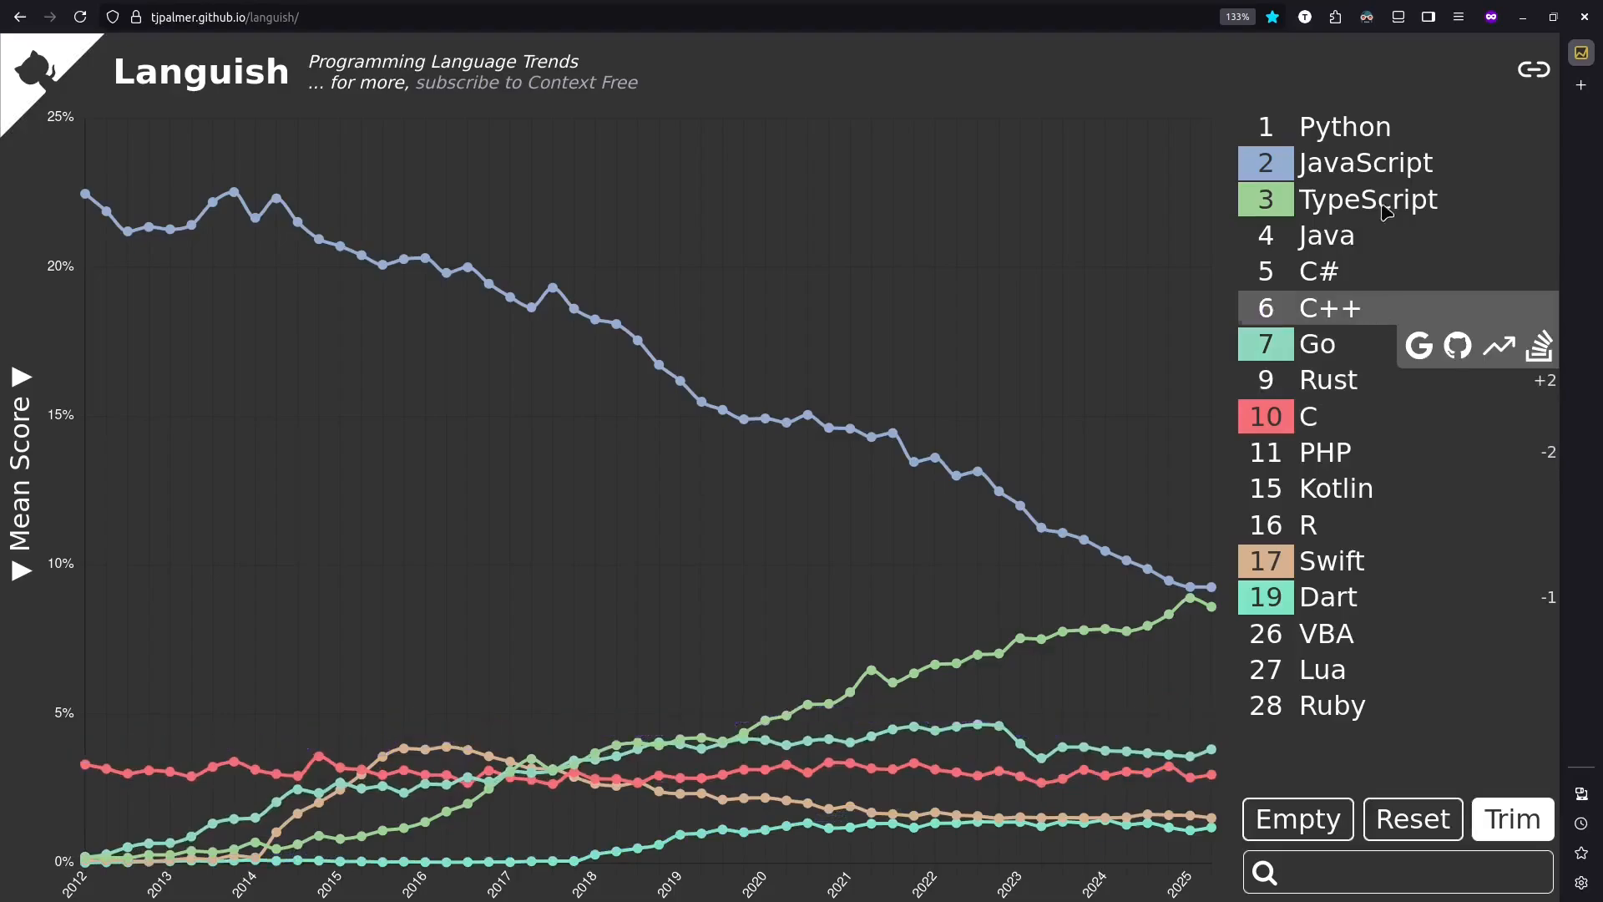
mouse_move(1001, 92)
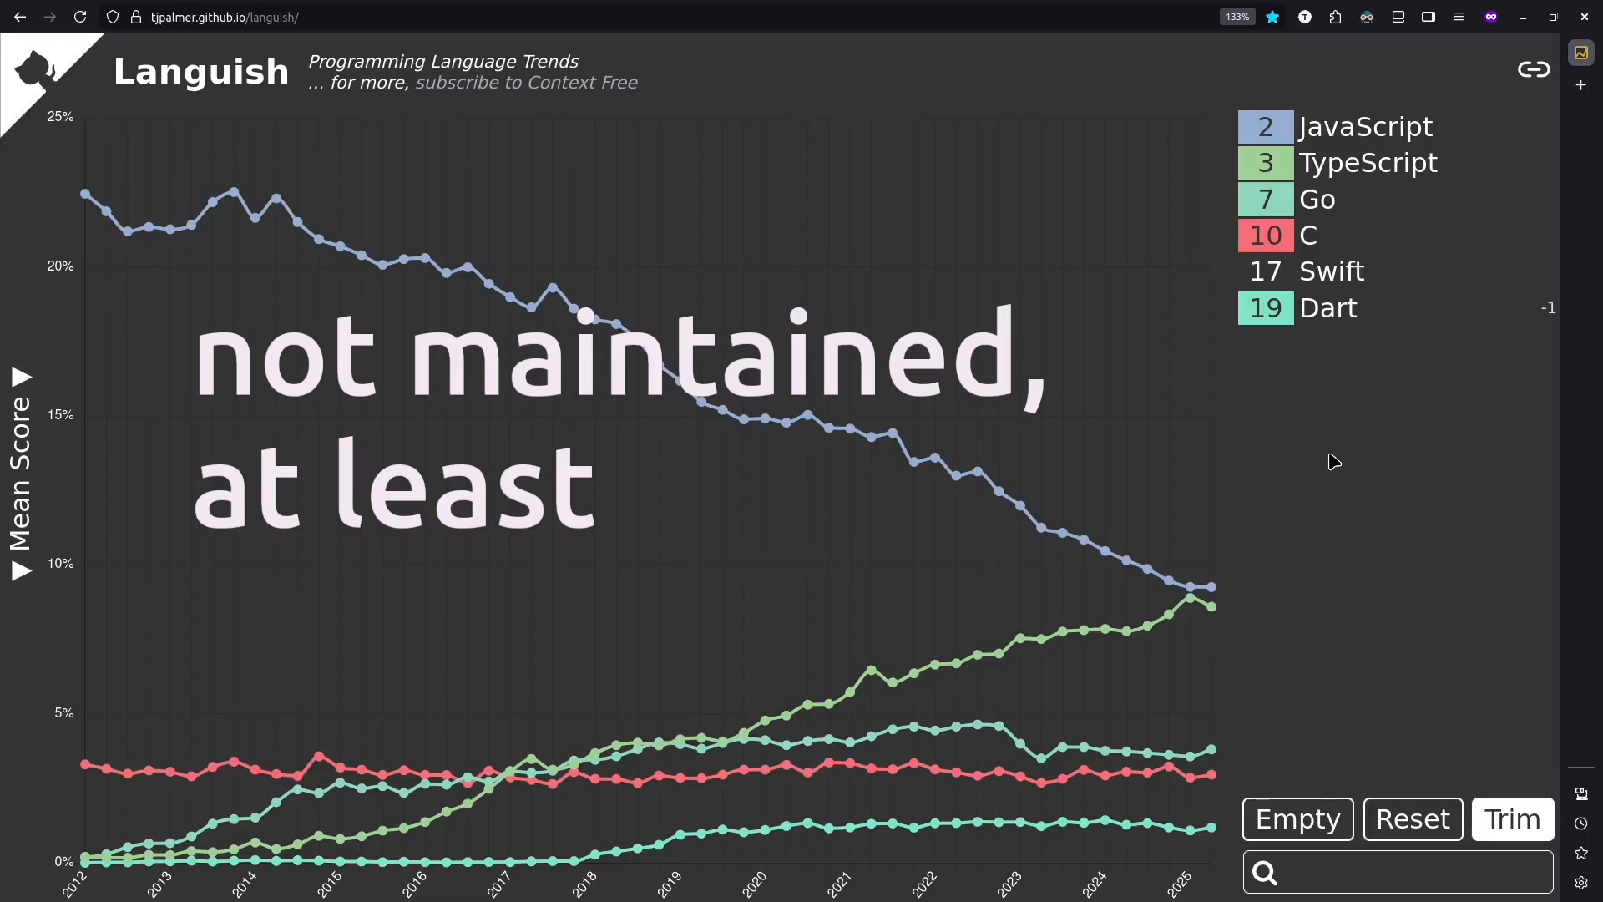
mouse_move(1329, 307)
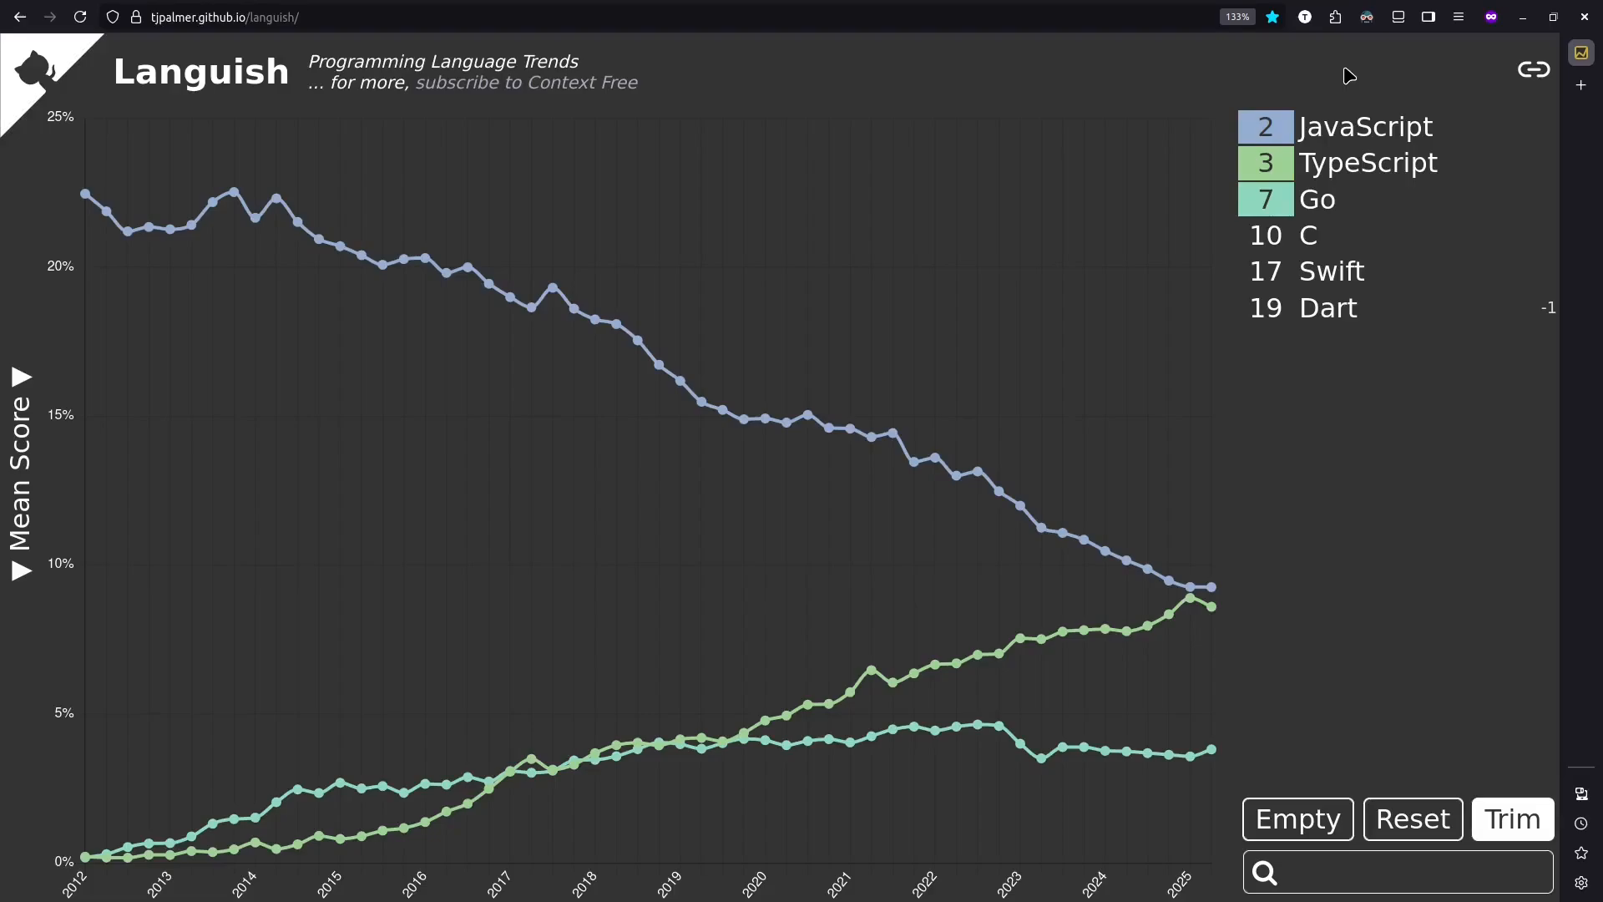
mouse_move(1363, 126)
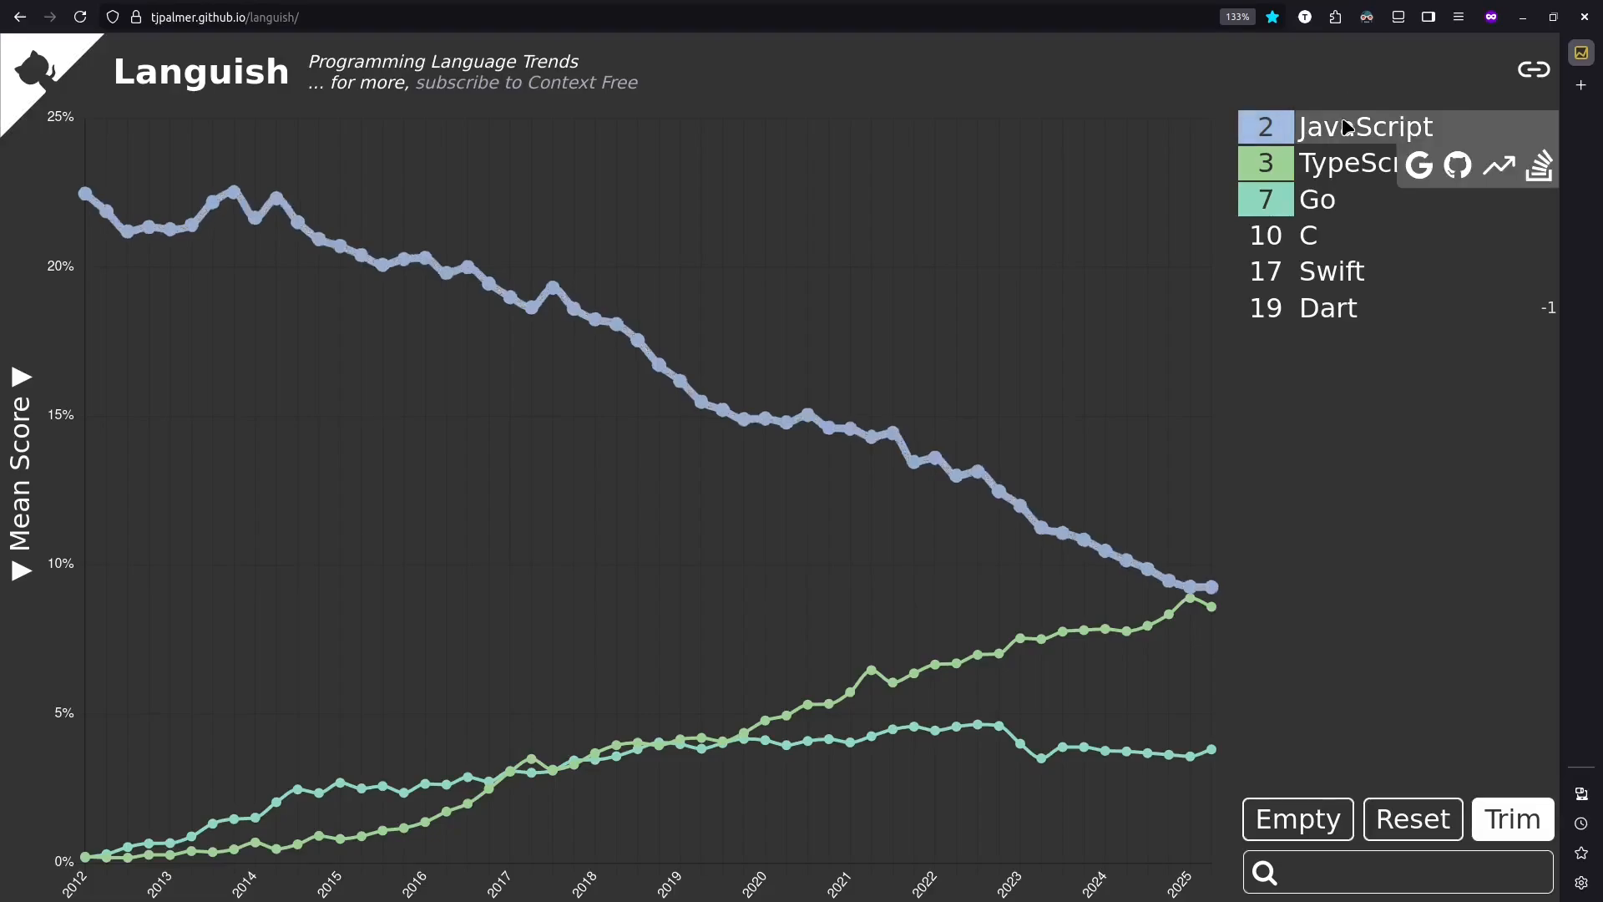